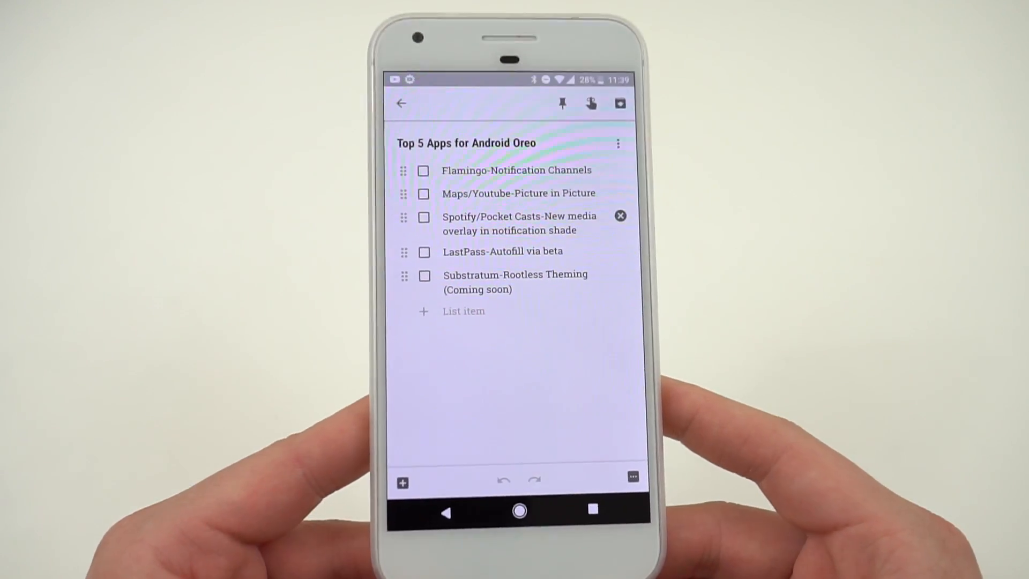
Leave the Keep note for Flamingo's home timeline, then head to device Settings.
{"action": "left_click", "coordinate": [519, 508]}
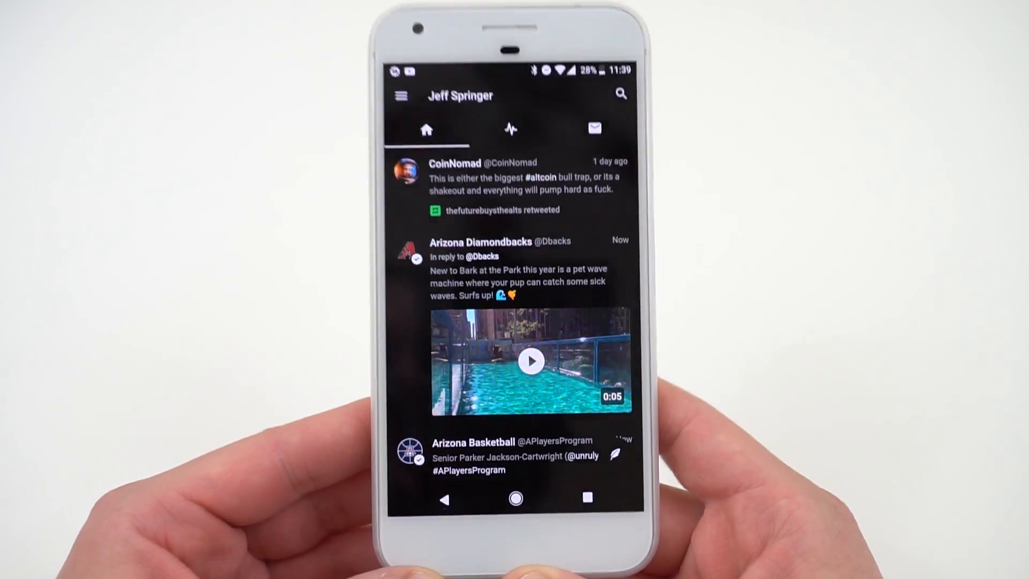
{"action": "left_click", "coordinate": [516, 498]}
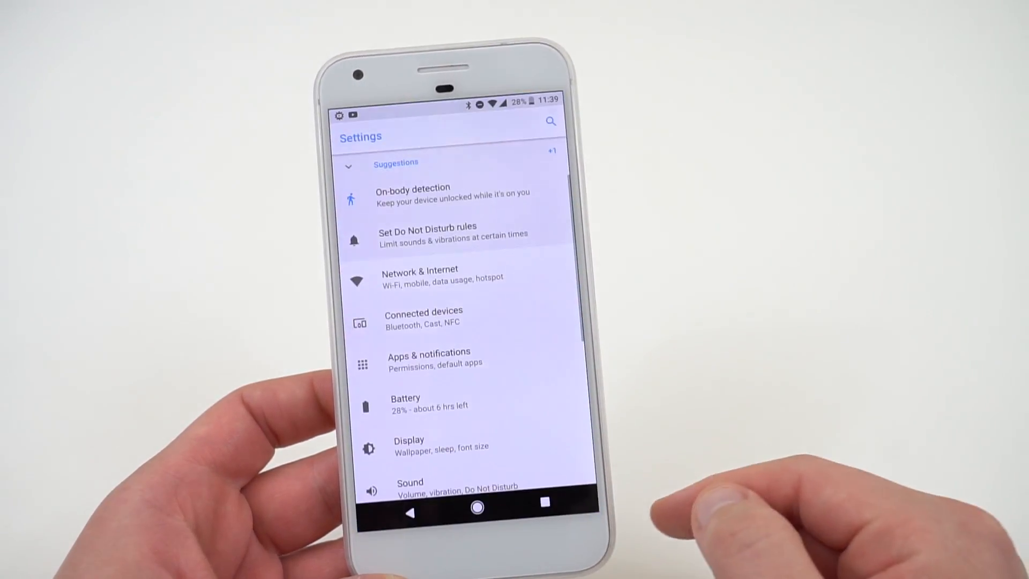
Reach Flamingo's App notifications page through Apps & notifications > App info.
{"action": "left_click", "coordinate": [429, 357]}
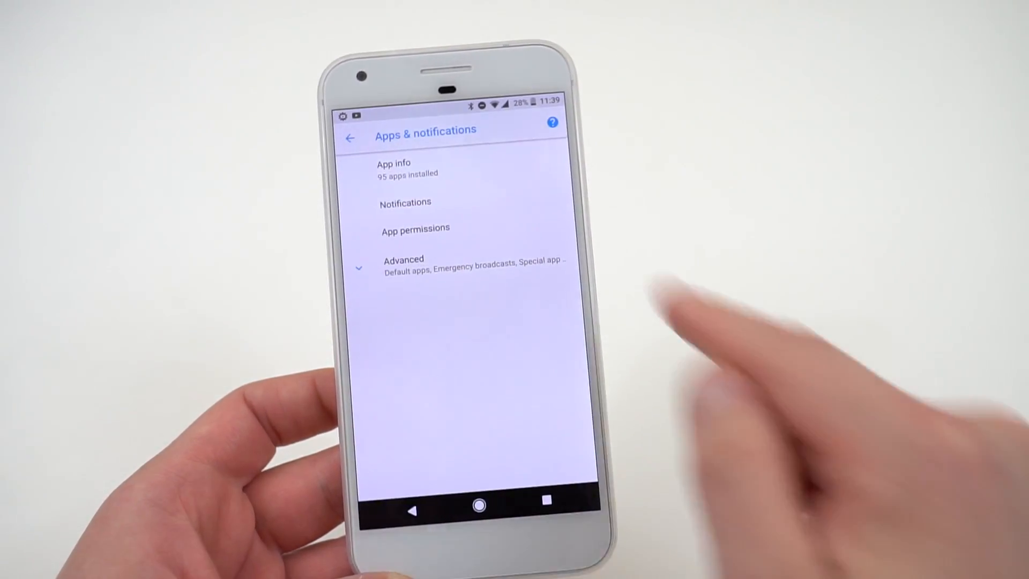
{"action": "left_click", "coordinate": [393, 169]}
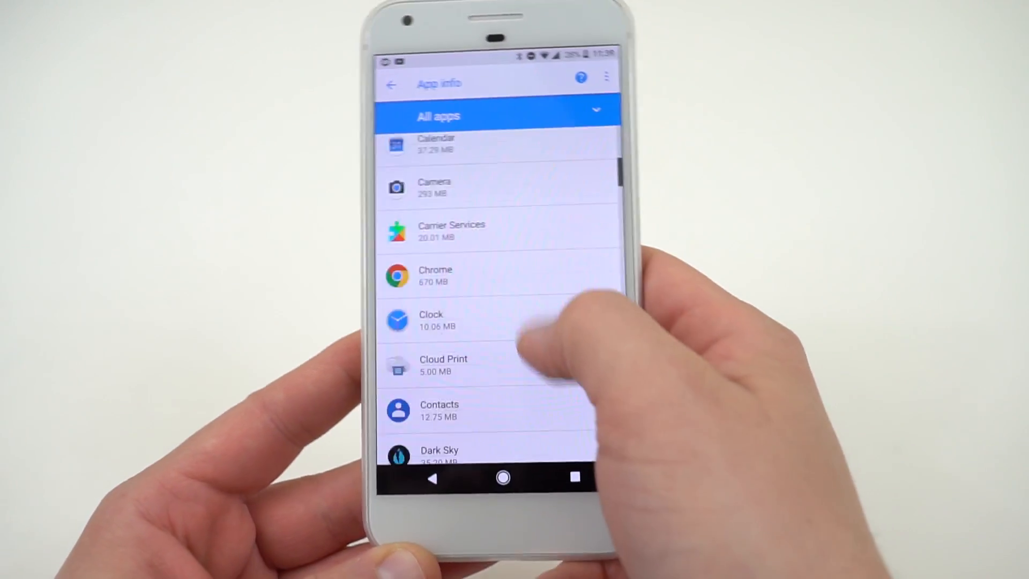
{"action": "scroll", "scroll_direction": "down", "scroll_amount": 3}
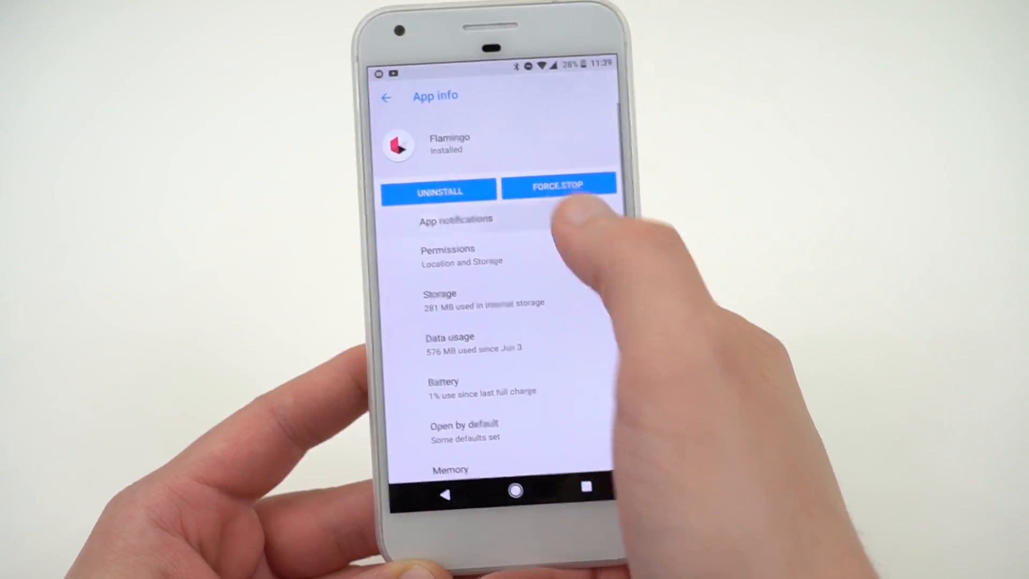
{"action": "left_click", "coordinate": [456, 219]}
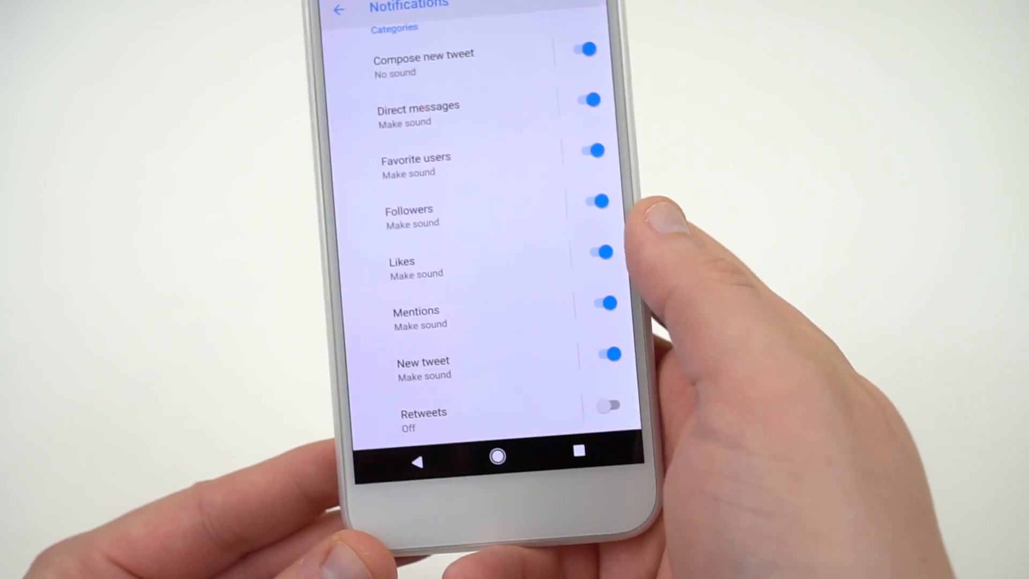
Switch Flamingo's Likes notification category off, view its details, and go back.
{"action": "left_click", "coordinate": [597, 256]}
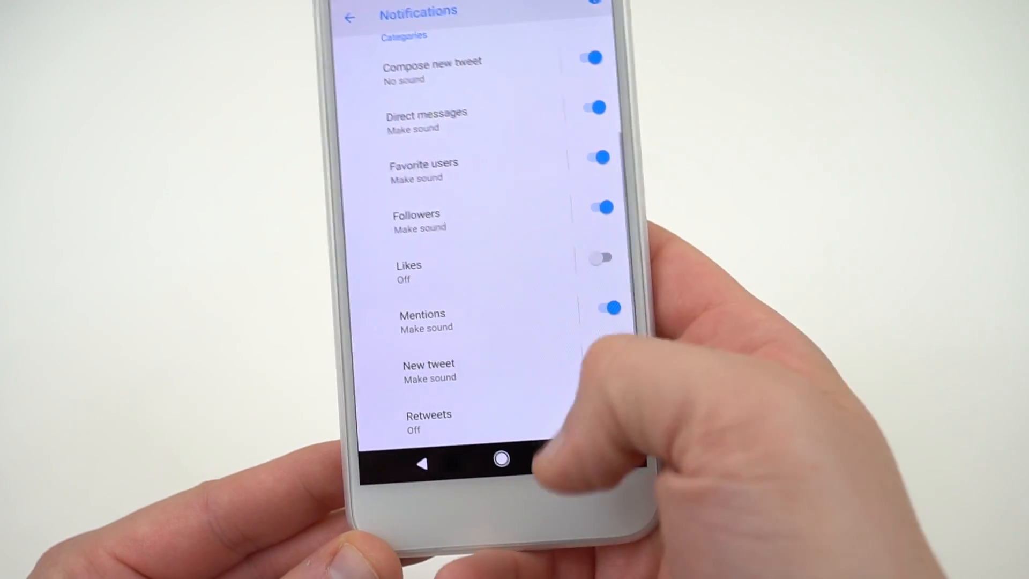
{"action": "left_click", "coordinate": [408, 272]}
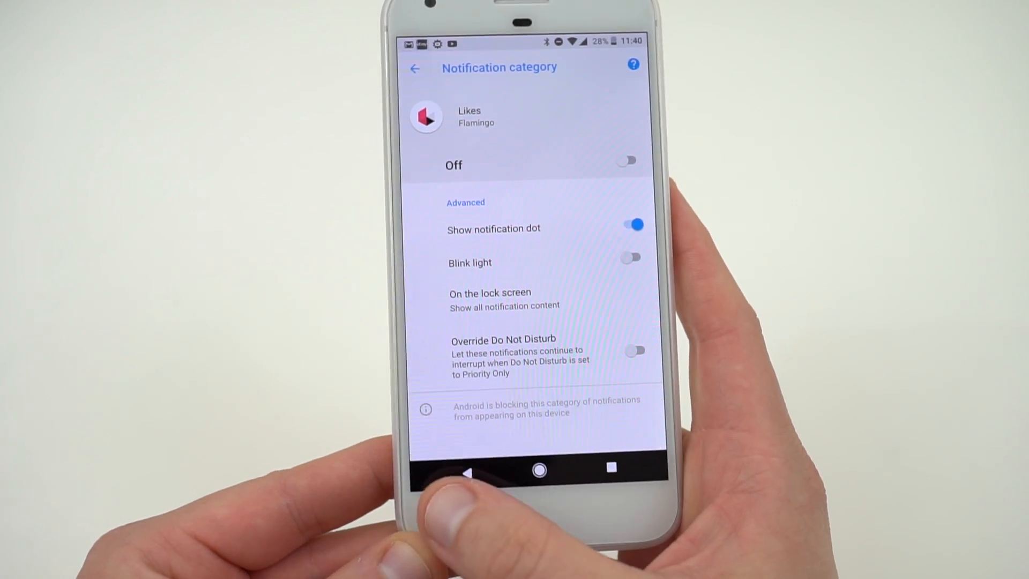
{"action": "left_click", "coordinate": [415, 69]}
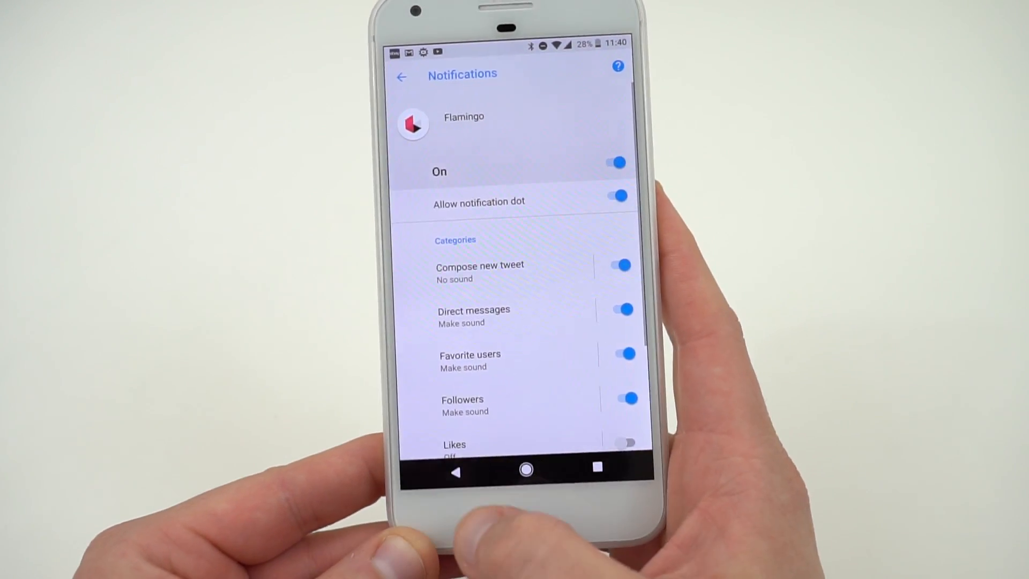
Return to the Keep note with the Flamingo item checked, then go to the home screen.
{"action": "left_click", "coordinate": [402, 76]}
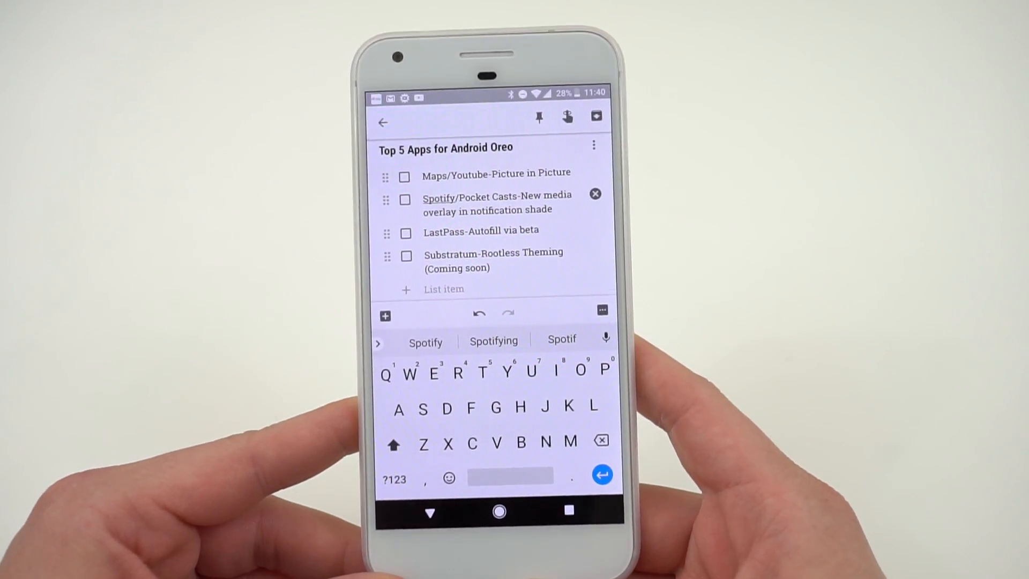
{"action": "left_click", "coordinate": [498, 511]}
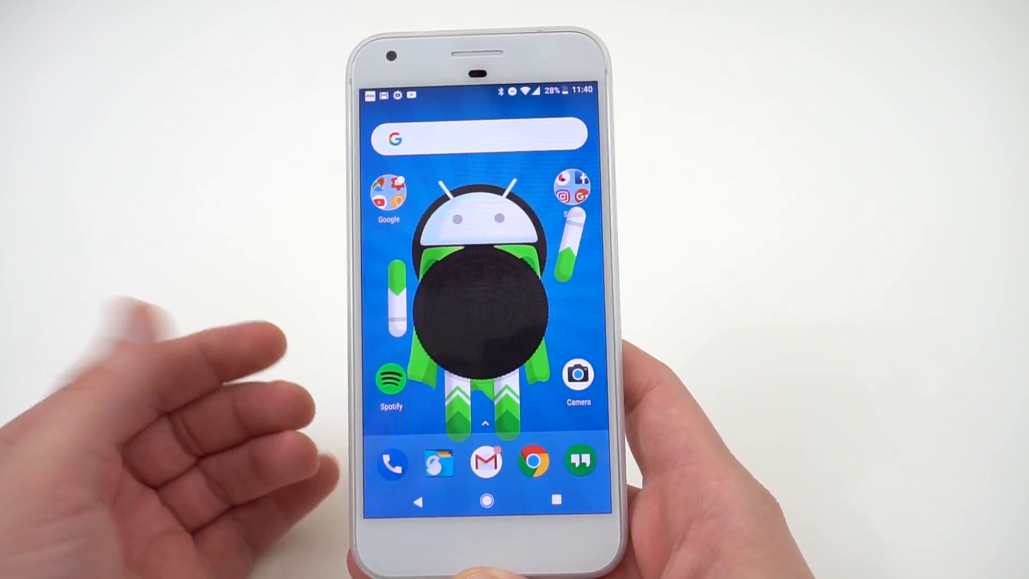
Get walking directions to Valero in Maps, then move on to device Settings.
{"action": "left_click", "coordinate": [388, 191]}
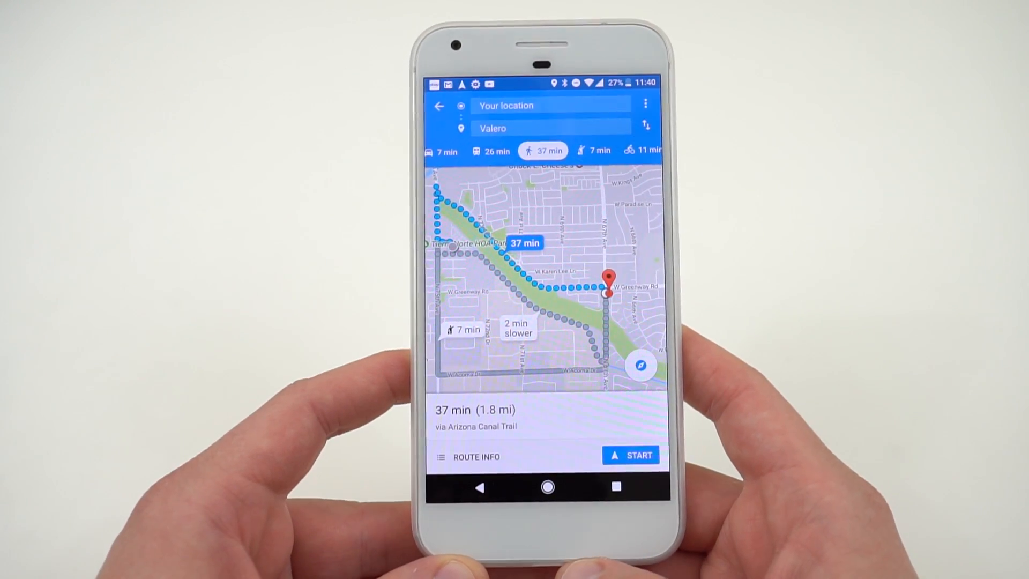
{"action": "left_click", "coordinate": [631, 454]}
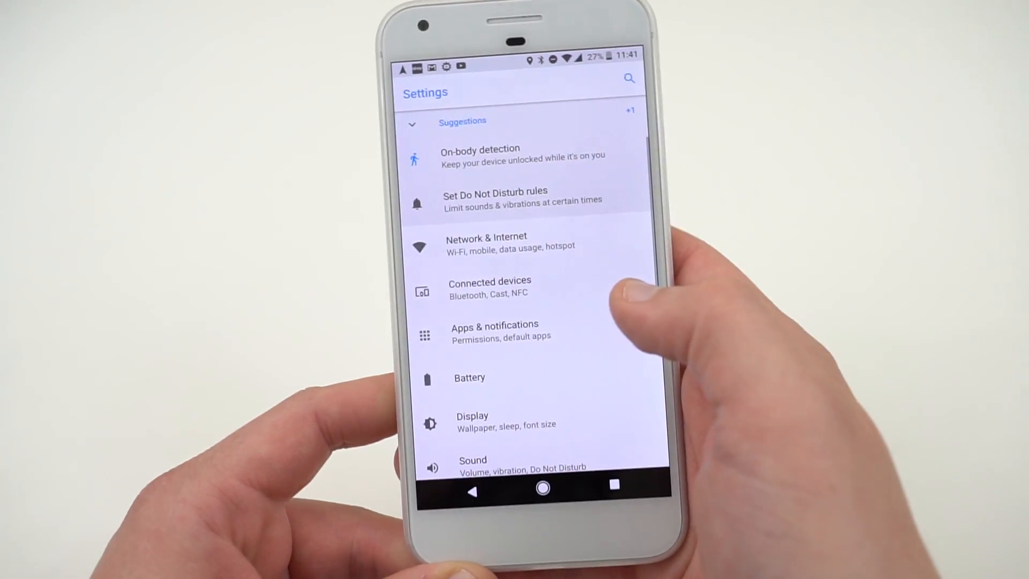
Scroll the All apps list in Settings down to Maps and view its app details.
{"action": "left_click", "coordinate": [495, 330]}
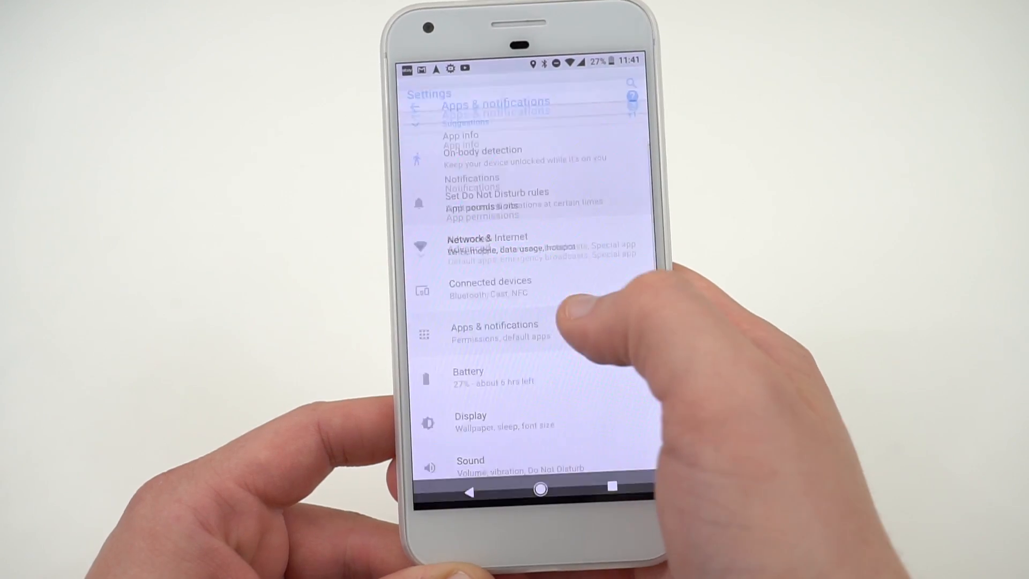
{"action": "left_click", "coordinate": [495, 324]}
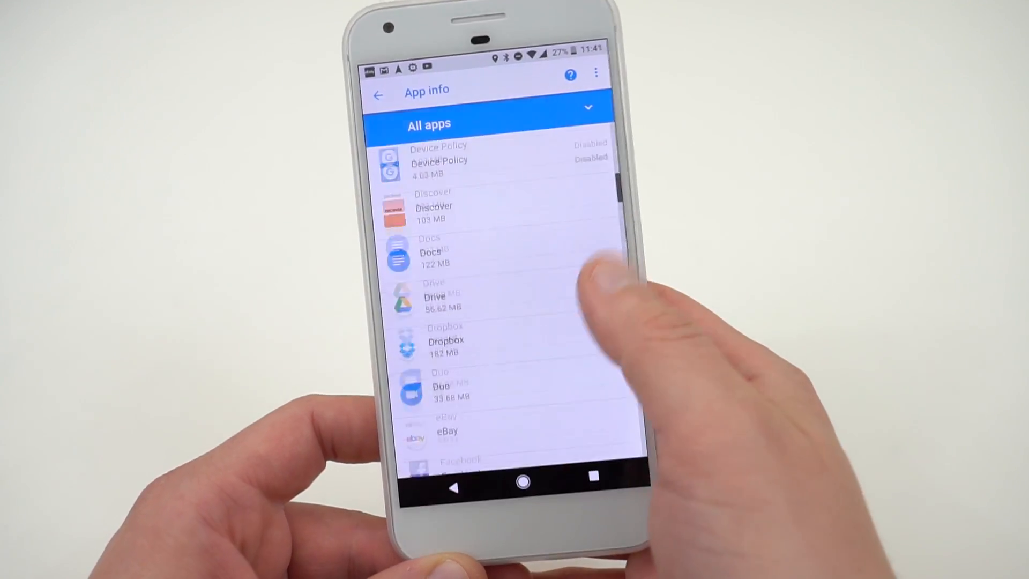
{"action": "scroll", "scroll_direction": "down", "scroll_amount": 3}
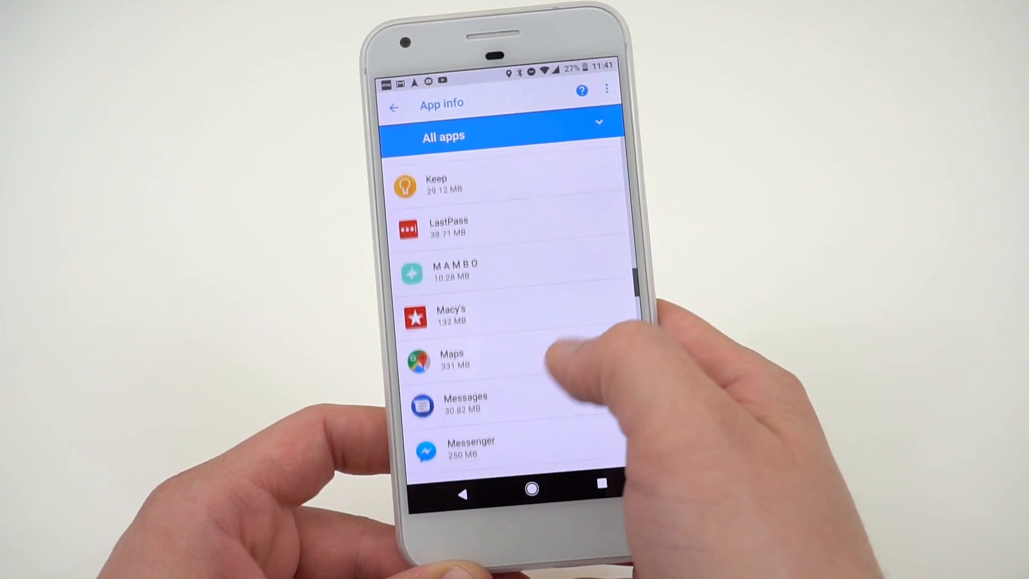
{"action": "left_click", "coordinate": [452, 359]}
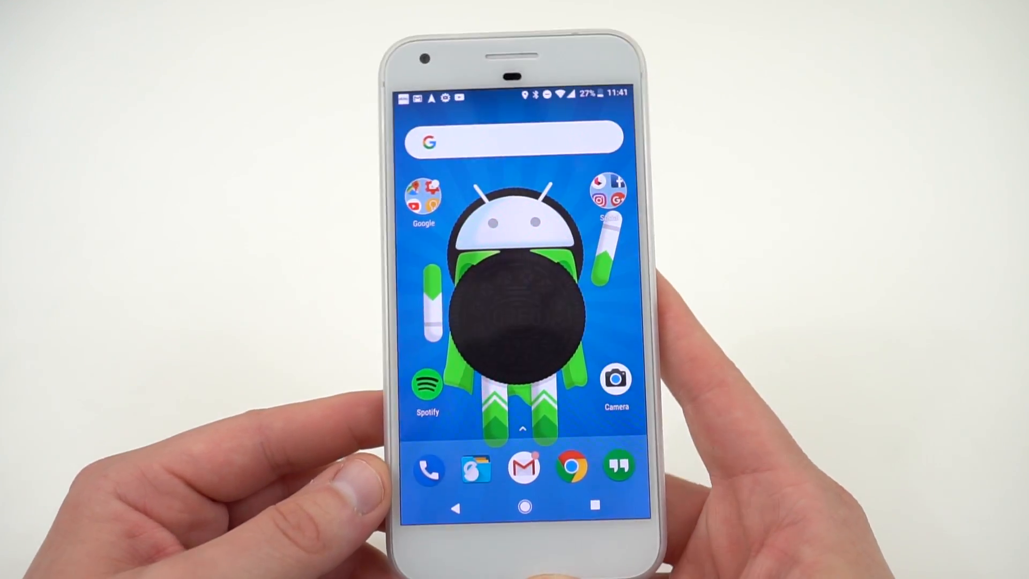
Launch Keep from the Google folder and reopen the Top 5 Apps for Android Oreo note.
{"action": "left_click", "coordinate": [425, 195]}
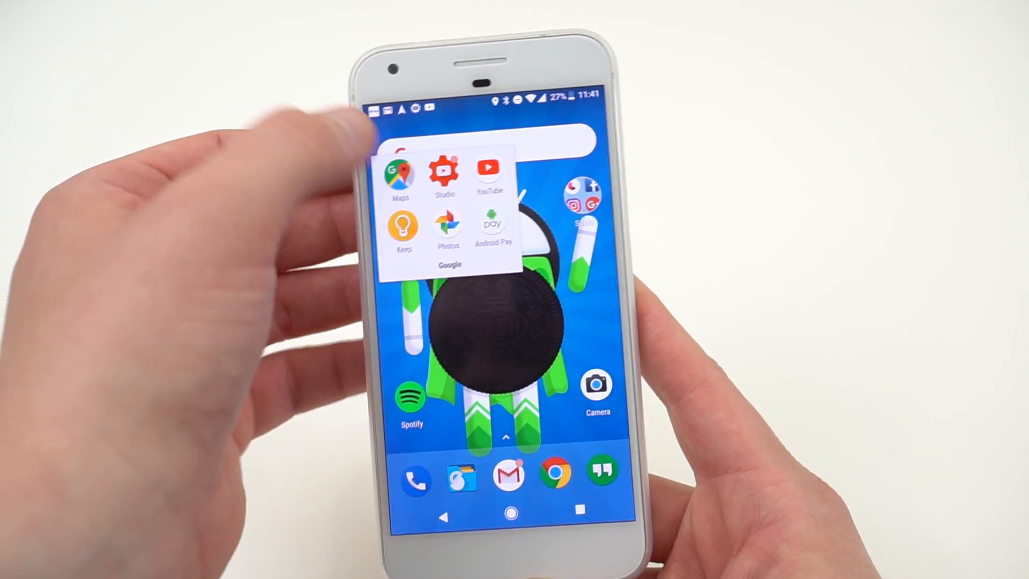
{"action": "left_click", "coordinate": [399, 169]}
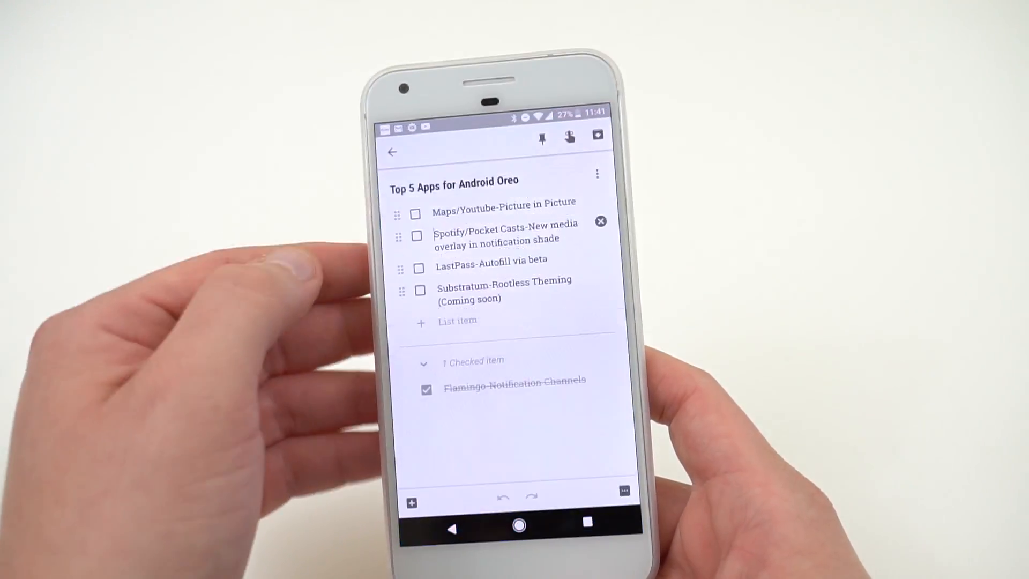
{"action": "left_click", "coordinate": [500, 235]}
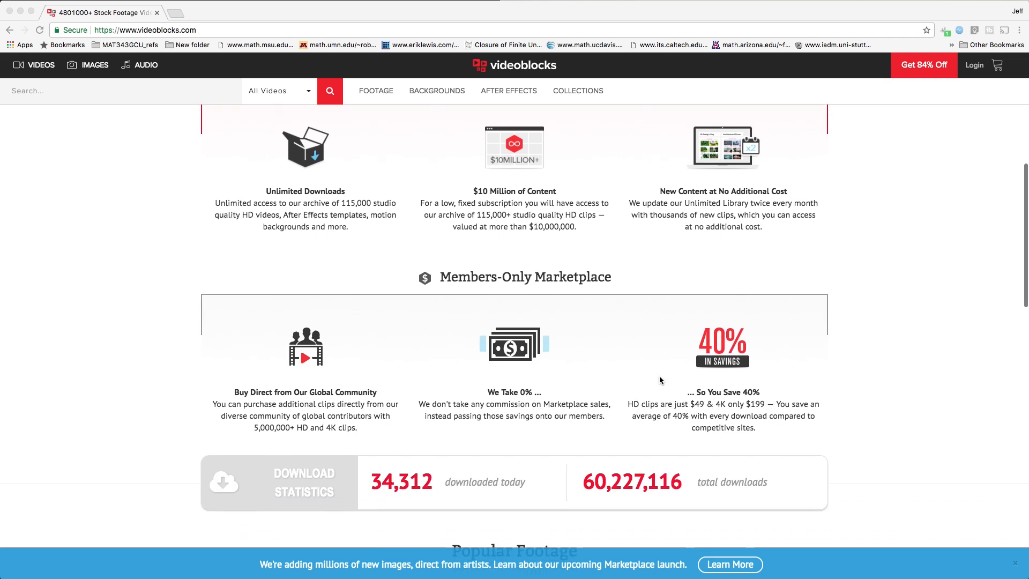
Browse VideoBlocks' stock footage, motion backgrounds and After Effects template listings.
{"action": "scroll", "scroll_direction": "down", "scroll_amount": 3}
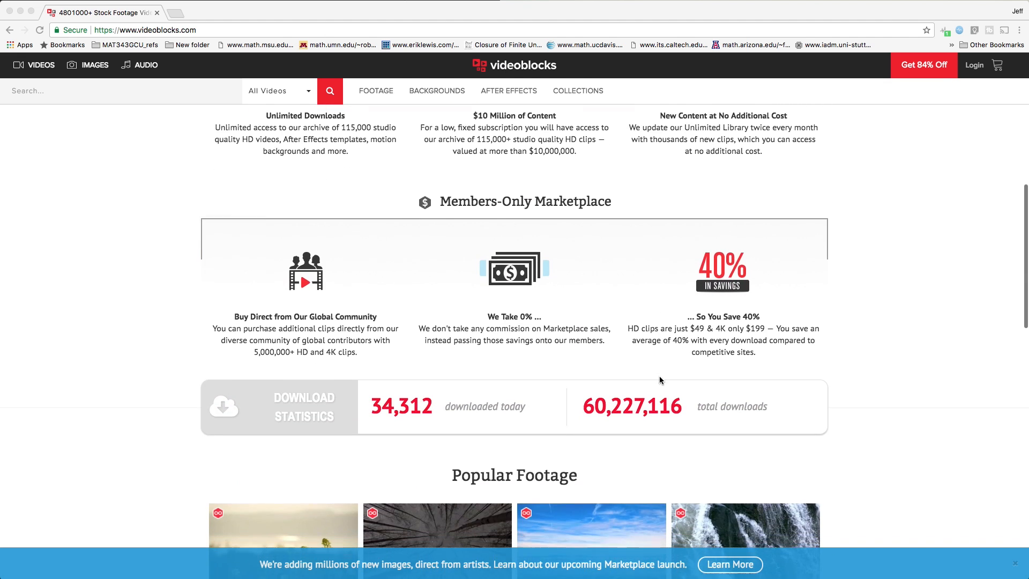
{"action": "scroll", "scroll_direction": "down", "scroll_amount": 3}
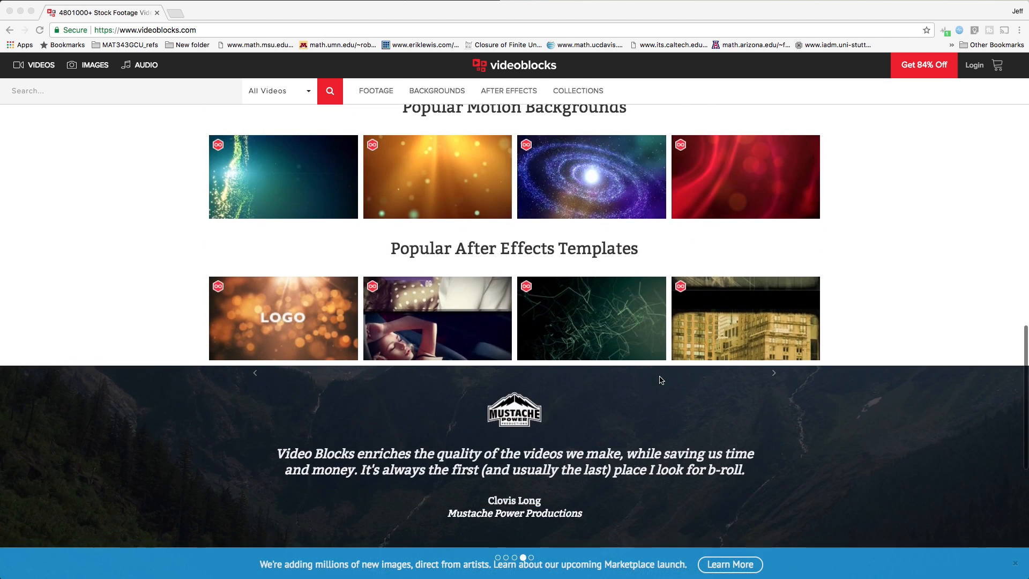
{"action": "scroll", "scroll_direction": "down", "scroll_amount": 3}
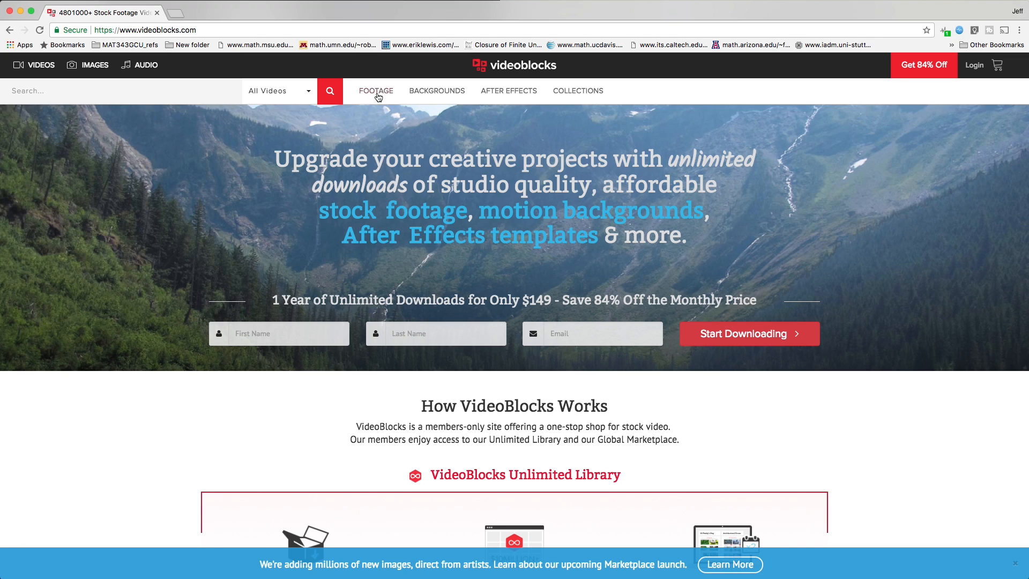
{"action": "left_click", "coordinate": [376, 90]}
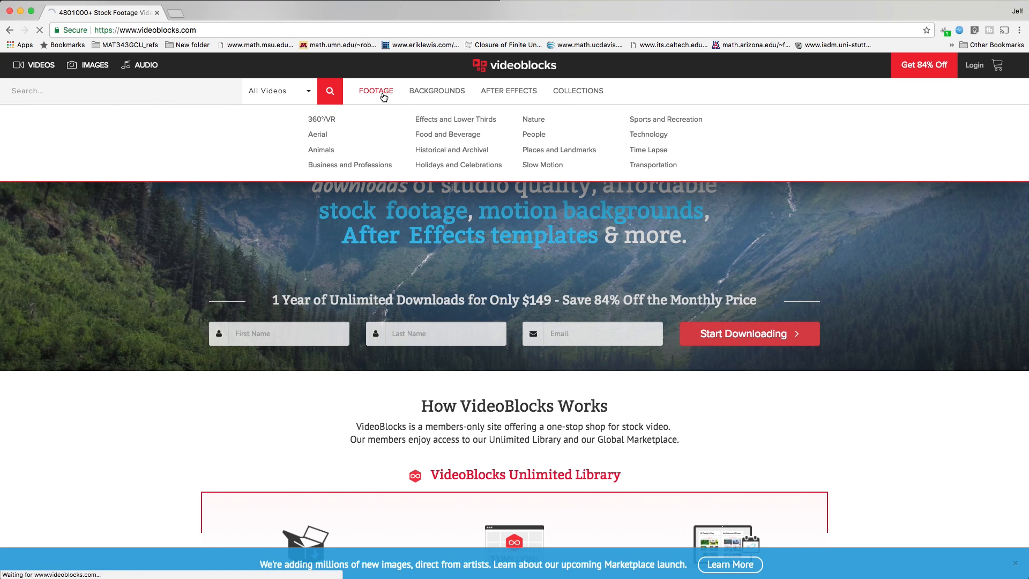
{"action": "left_click", "coordinate": [376, 90]}
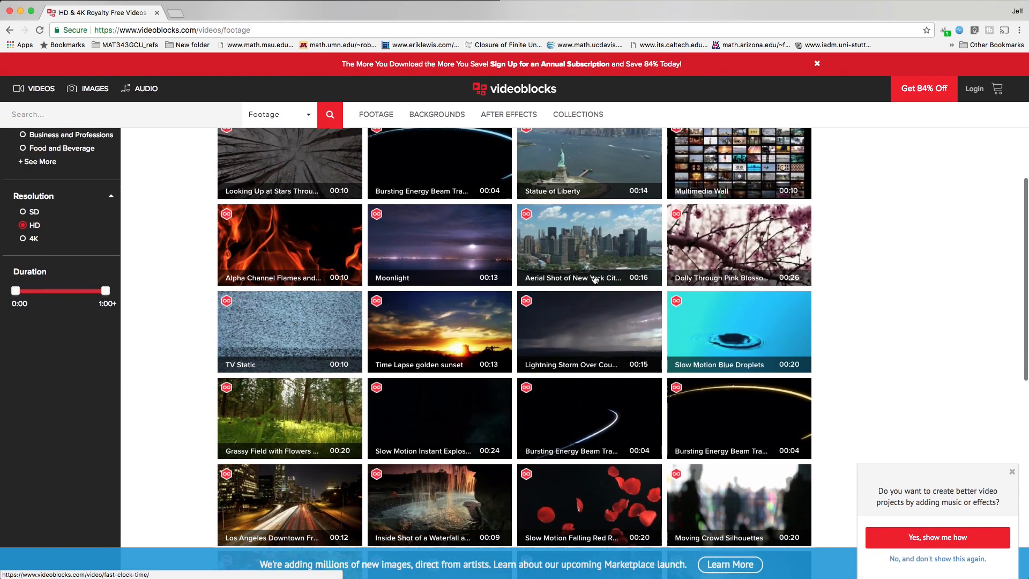
{"action": "scroll", "scroll_direction": "down", "scroll_amount": 3}
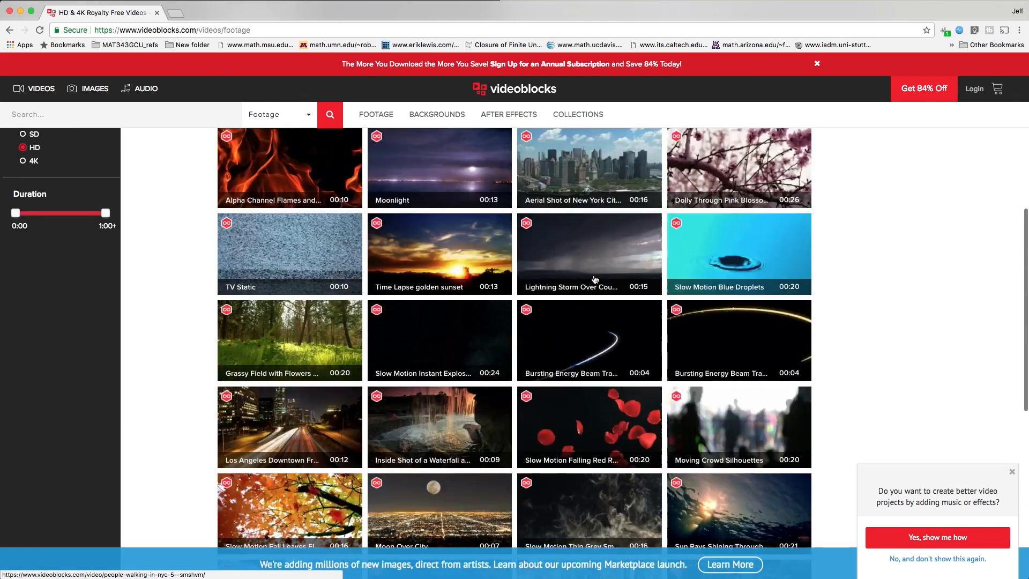
{"action": "left_click", "coordinate": [436, 113]}
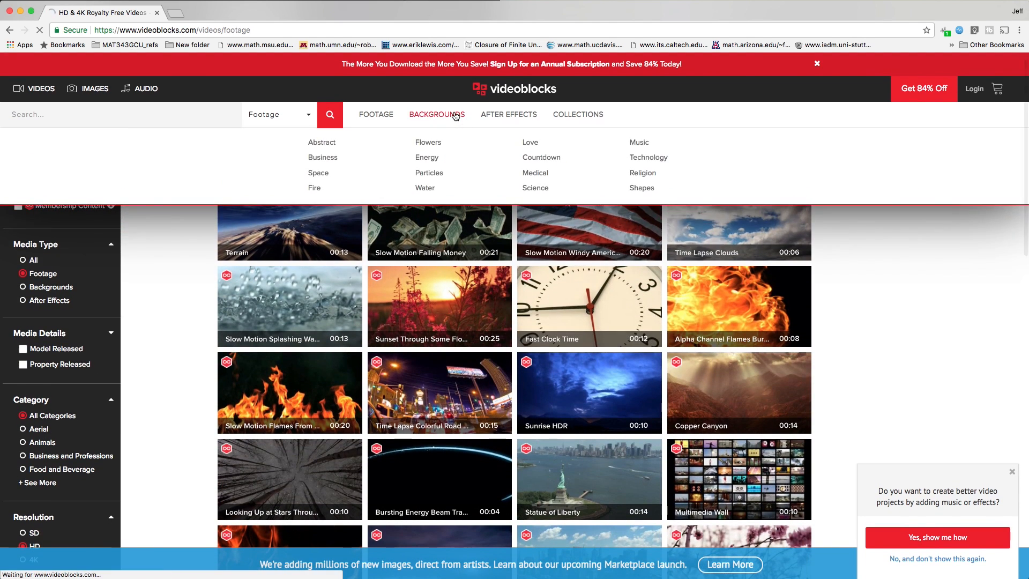
{"action": "left_click", "coordinate": [437, 114]}
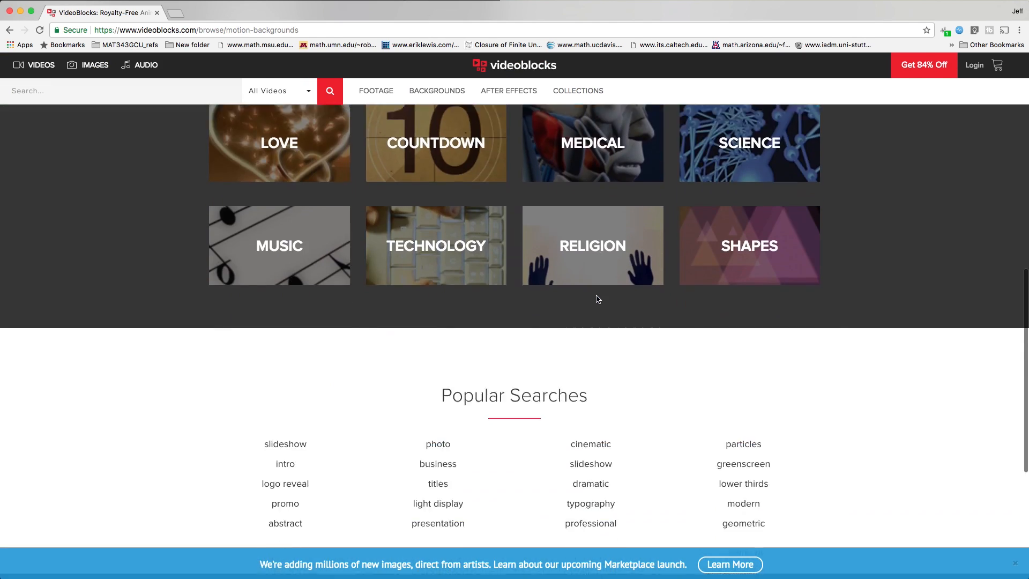
{"action": "scroll", "scroll_direction": "up", "scroll_amount": 3}
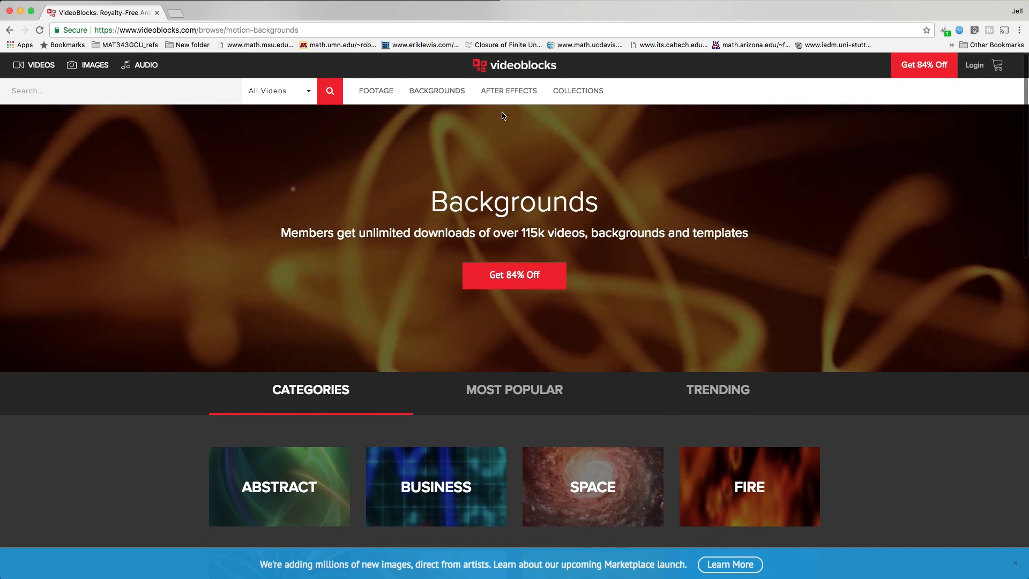
{"action": "left_click", "coordinate": [508, 90]}
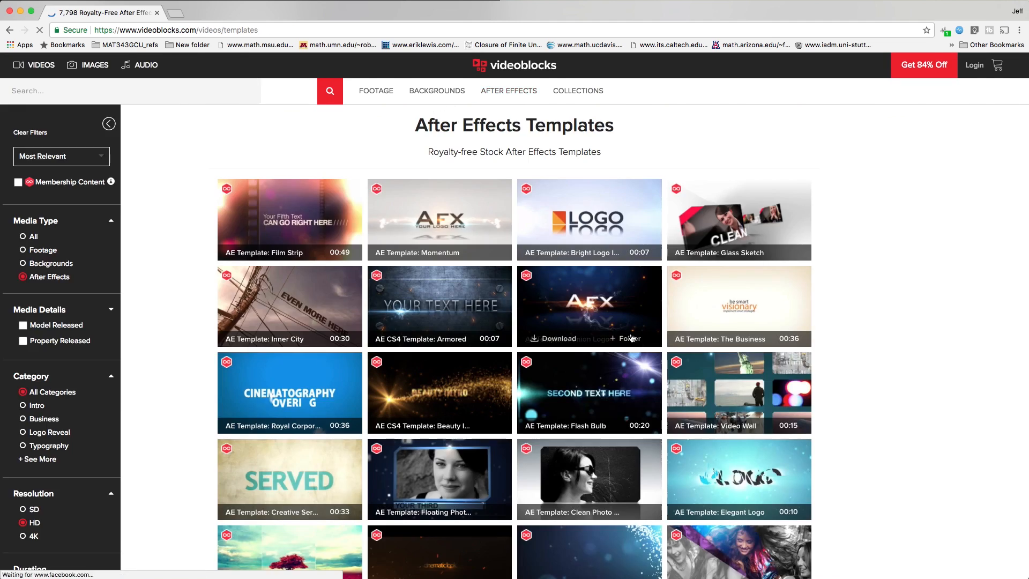
{"action": "scroll", "scroll_direction": "down", "scroll_amount": 3}
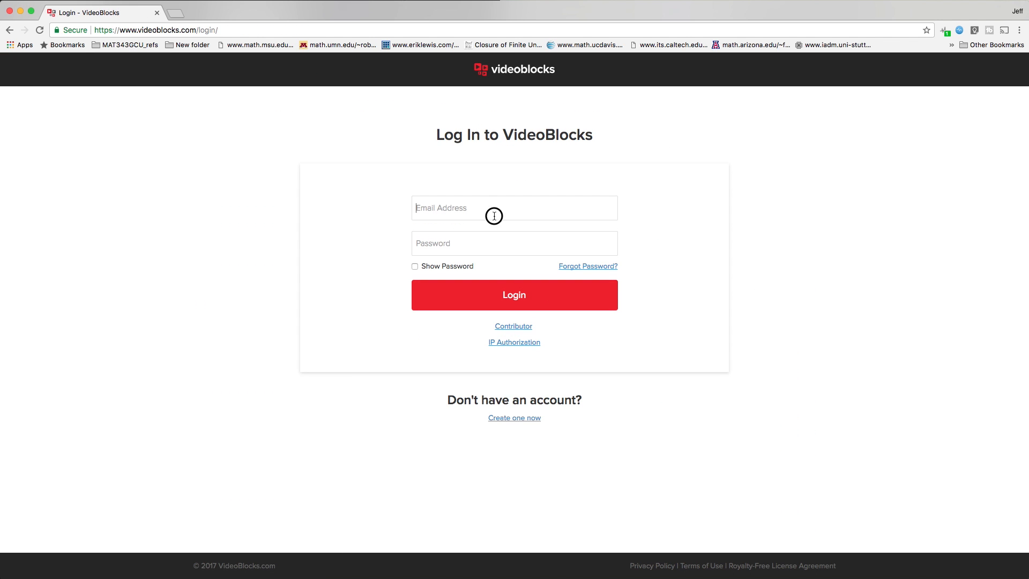
Log in with the saved jspring86 email via autofill and open the Space backgrounds category.
{"action": "type", "text": "jspring86"}
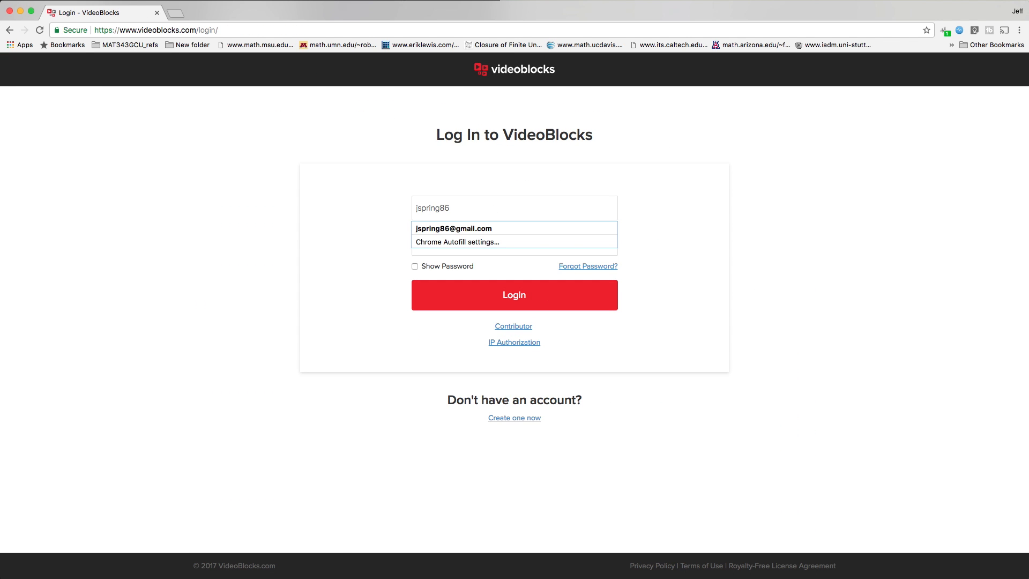
{"action": "left_click", "coordinate": [453, 227]}
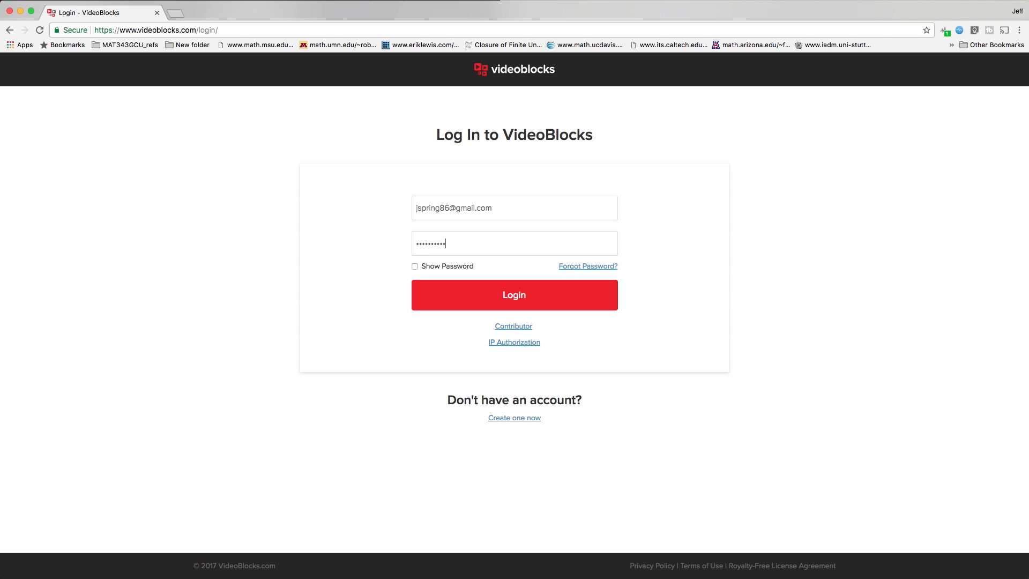
{"action": "left_click", "coordinate": [513, 295]}
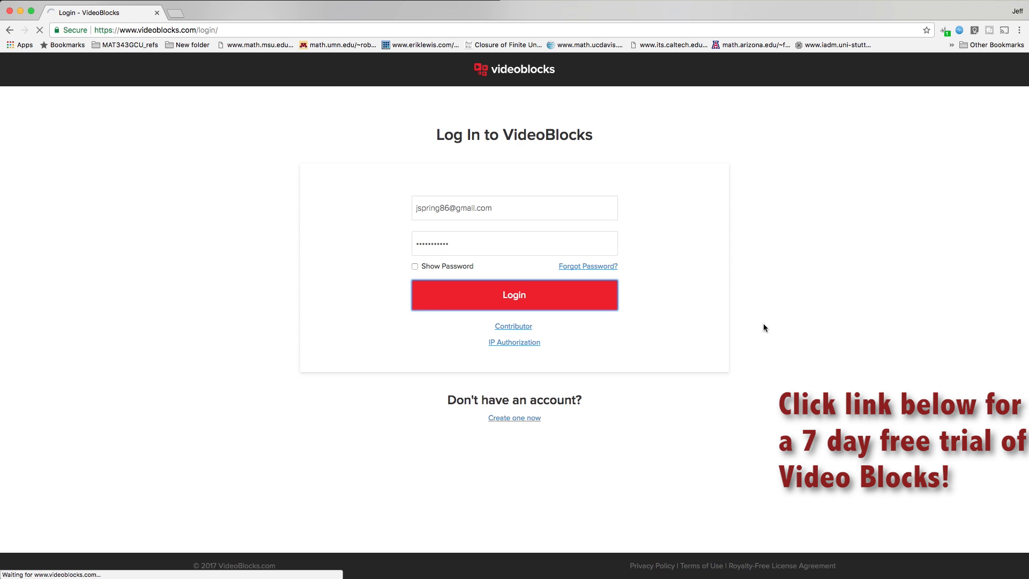
{"action": "left_click", "coordinate": [514, 293]}
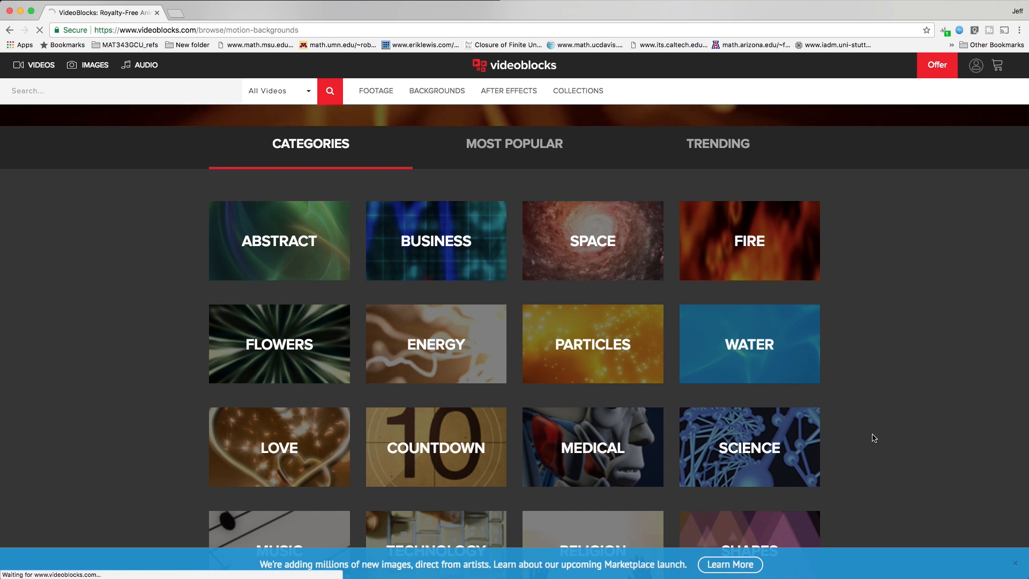
{"action": "mouse_move", "coordinate": [826, 443]}
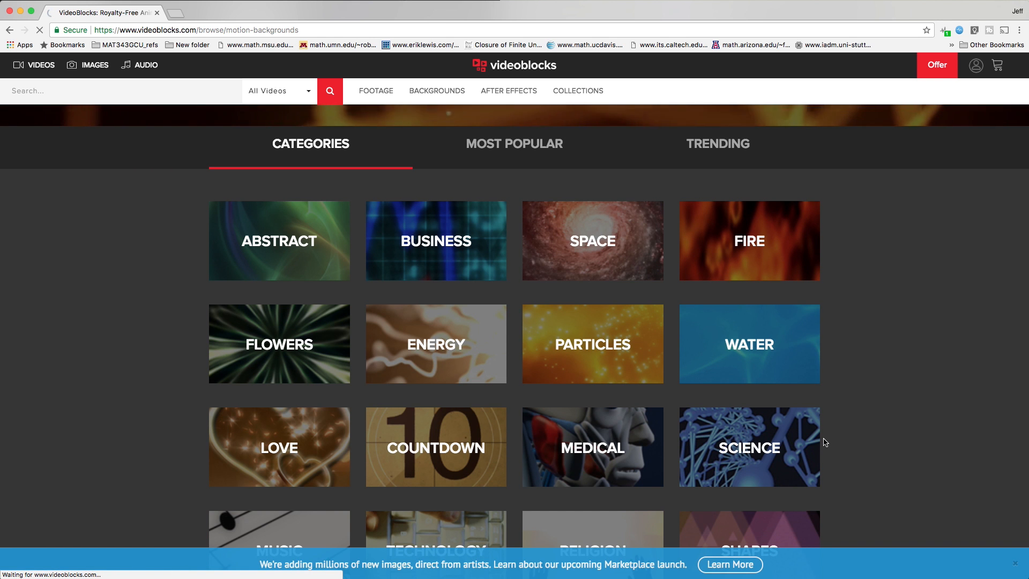
{"action": "left_click", "coordinate": [592, 241]}
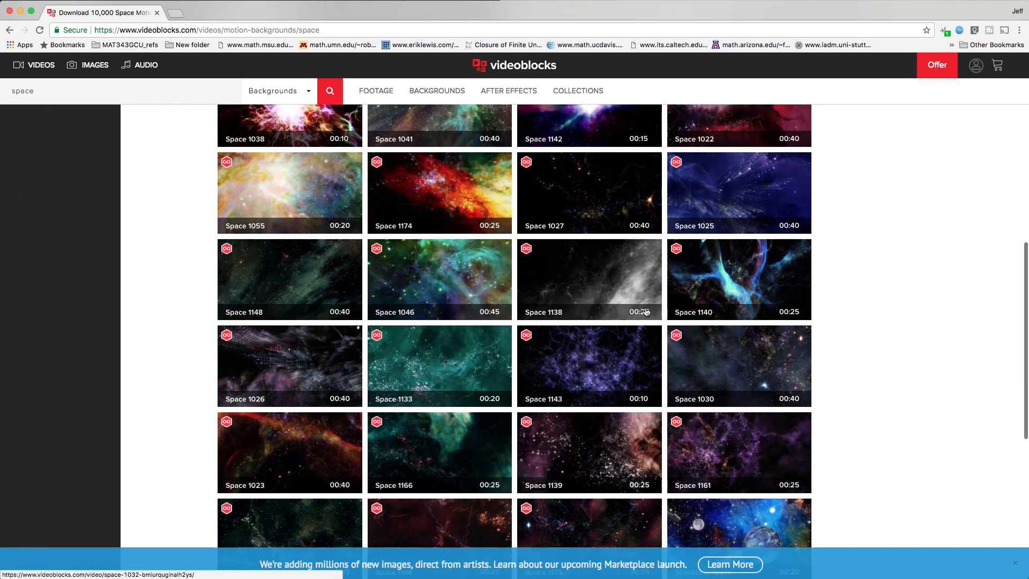
{"action": "scroll", "scroll_direction": "up", "scroll_amount": 3}
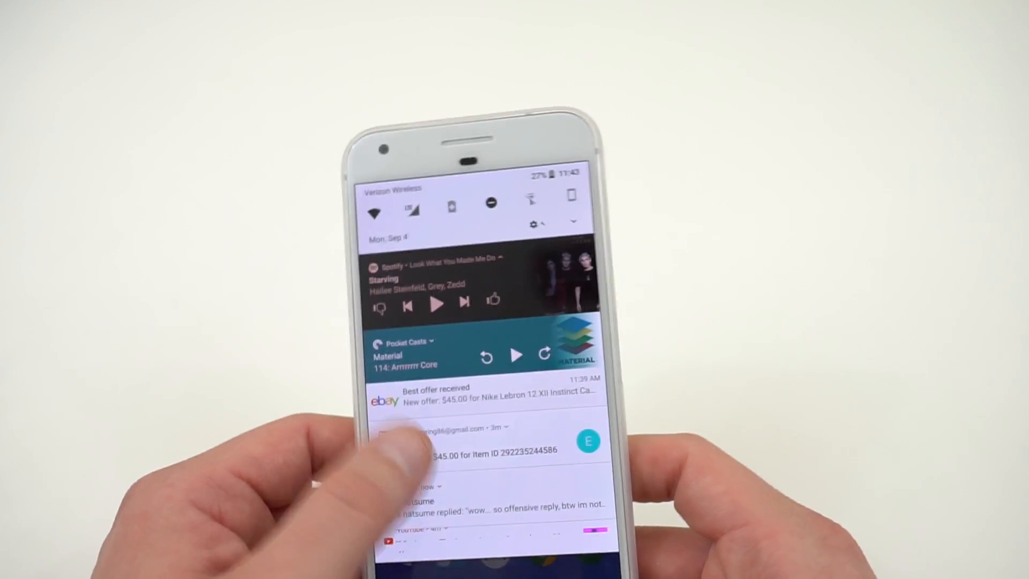
View the Spotify and Pocket Casts media notifications, then bring up the app drawer.
{"action": "left_click", "coordinate": [505, 426]}
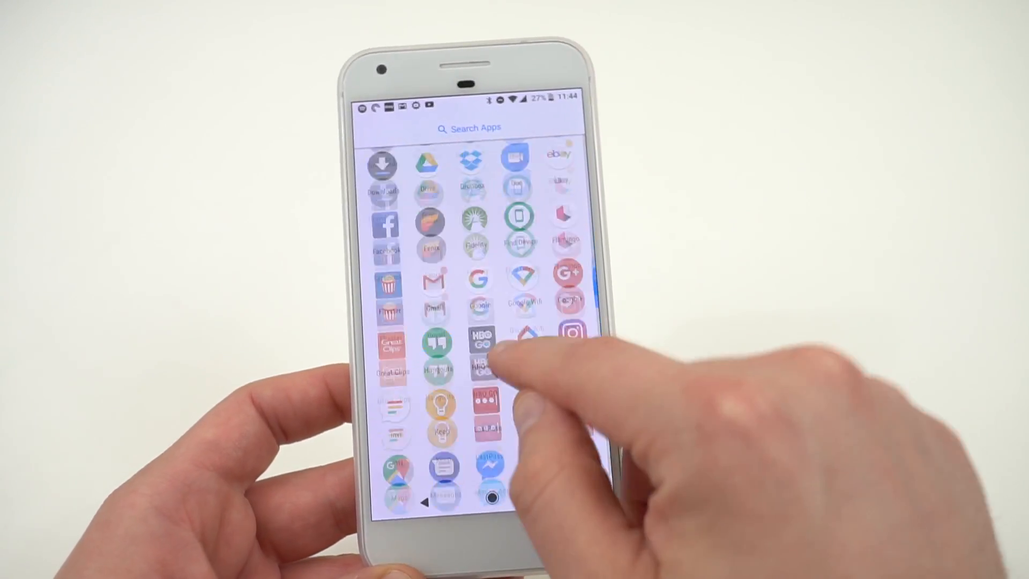
Launch Nordstrom from the app drawer to its sign-up form, then go to Settings.
{"action": "scroll", "scroll_direction": "down", "scroll_amount": 3}
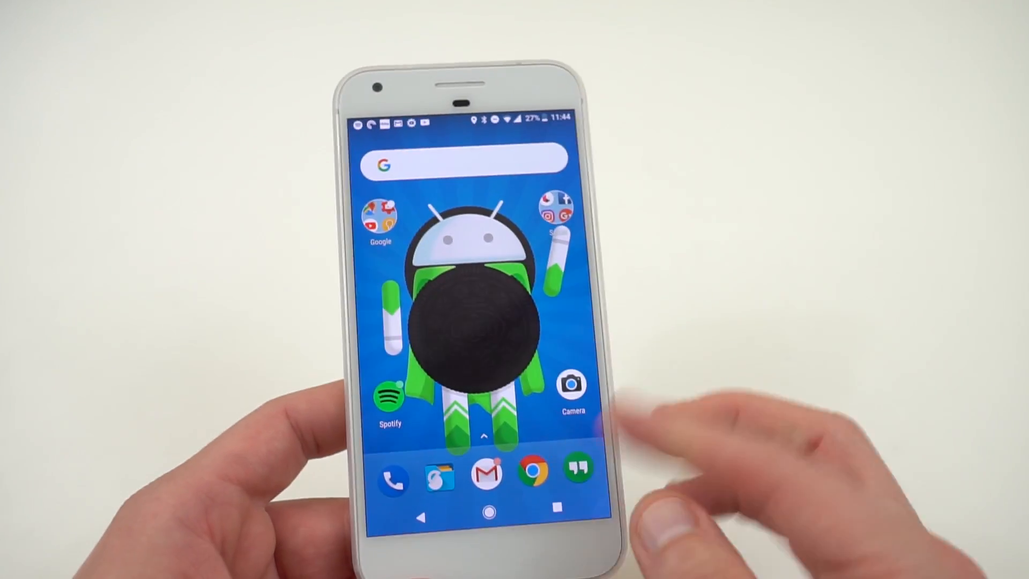
{"action": "scroll", "scroll_direction": "up", "scroll_amount": 3}
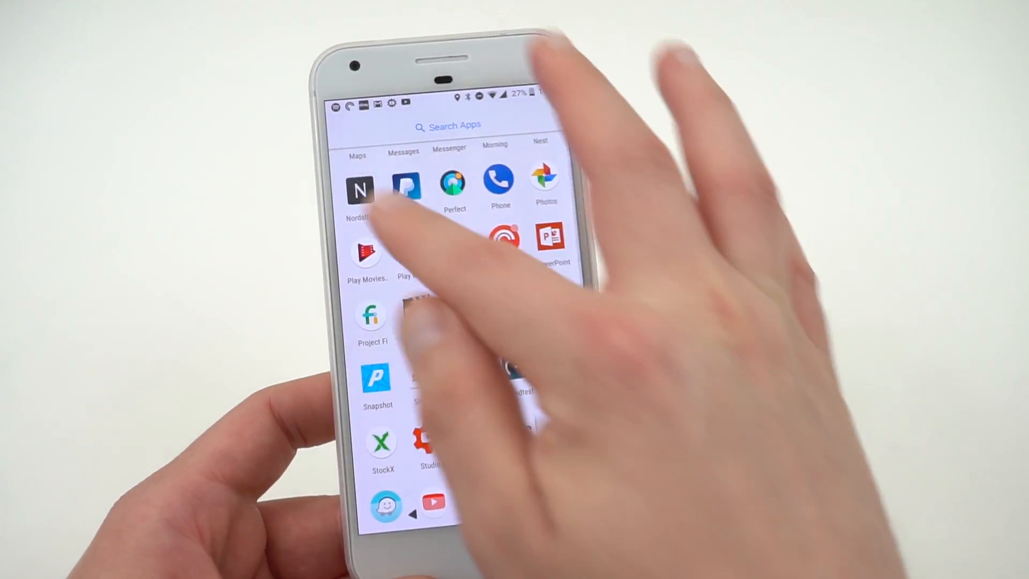
{"action": "left_click", "coordinate": [359, 187]}
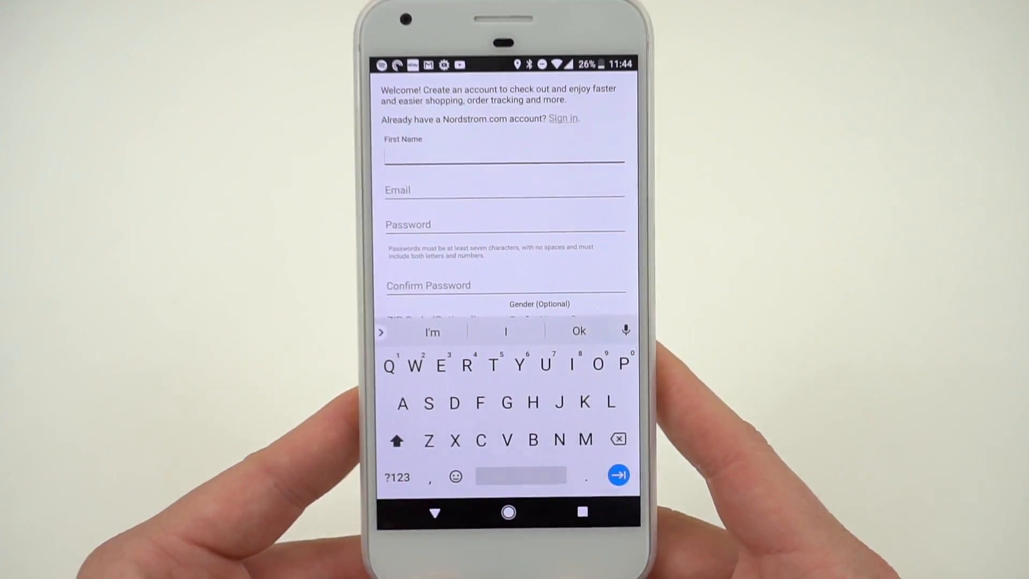
{"action": "left_click", "coordinate": [507, 512]}
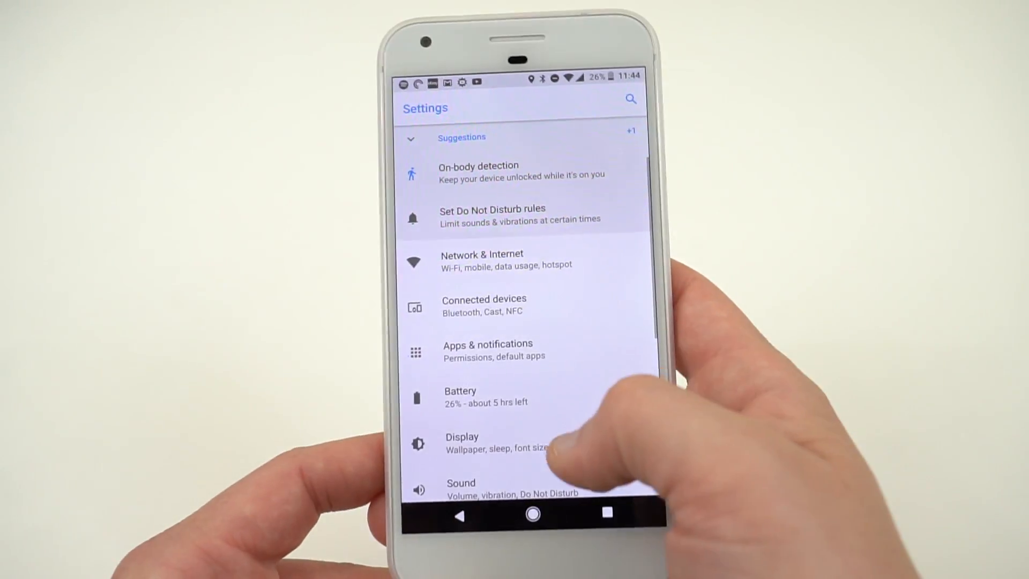
Check under System > Languages & input > Advanced that LastPass is the autofill service.
{"action": "scroll", "scroll_direction": "down", "scroll_amount": 3}
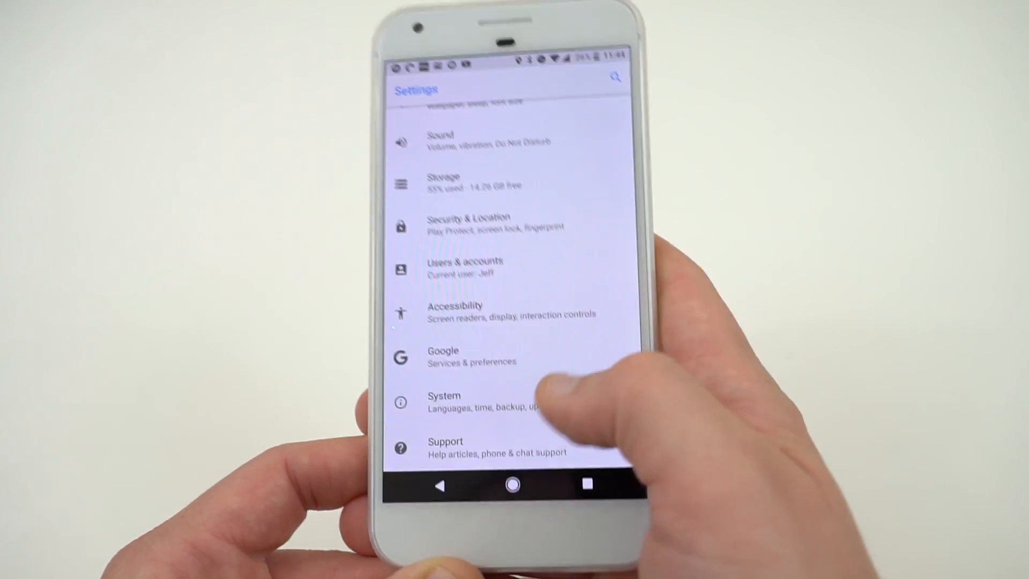
{"action": "left_click", "coordinate": [443, 399]}
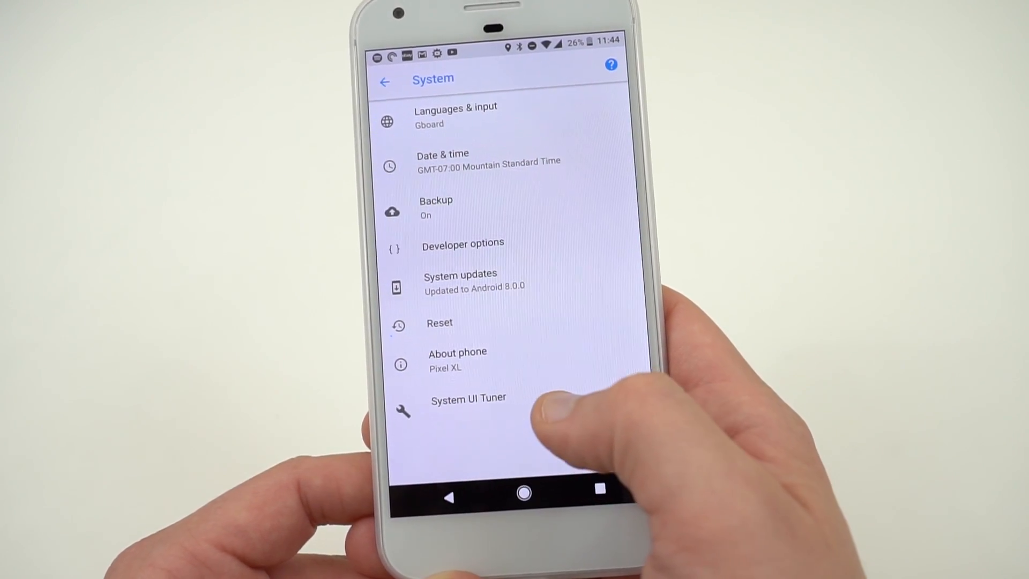
{"action": "left_click", "coordinate": [454, 115]}
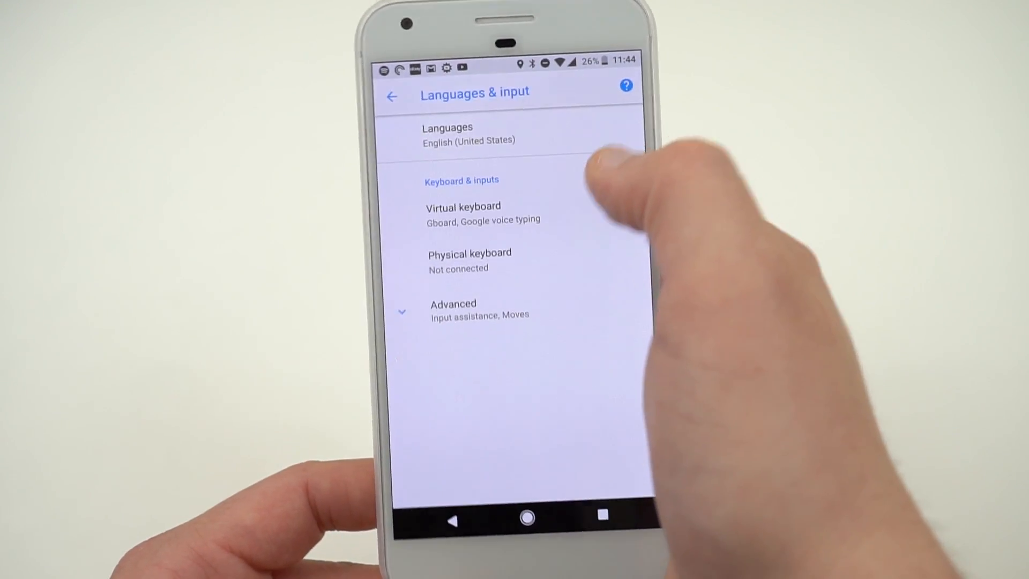
{"action": "left_click", "coordinate": [453, 308]}
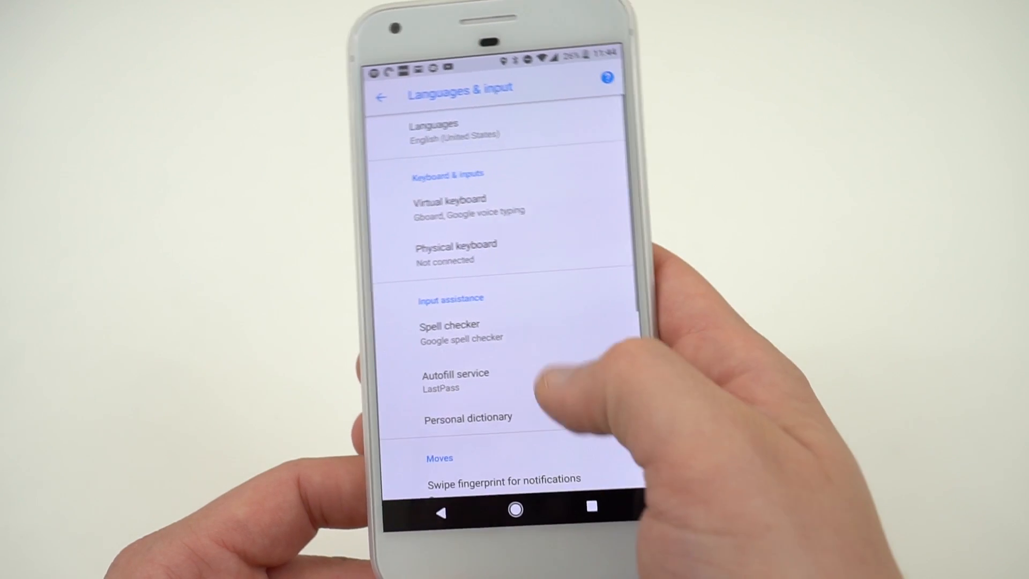
{"action": "scroll", "scroll_direction": "down", "scroll_amount": 3}
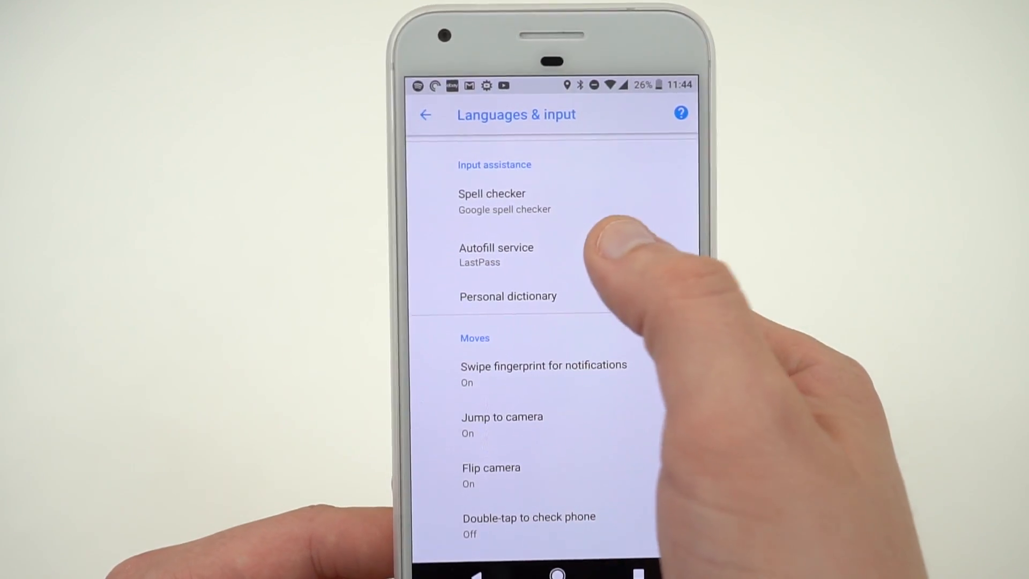
{"action": "left_click", "coordinate": [496, 255]}
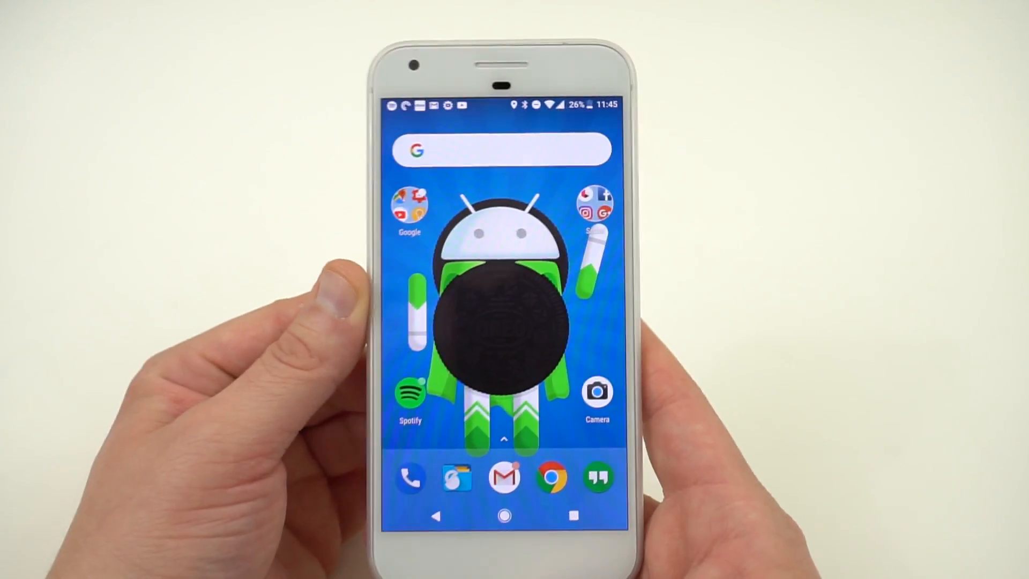
From the Top 5 Apps note, open XDA's article on rootless Substratum theming in Chrome.
{"action": "left_click", "coordinate": [410, 207]}
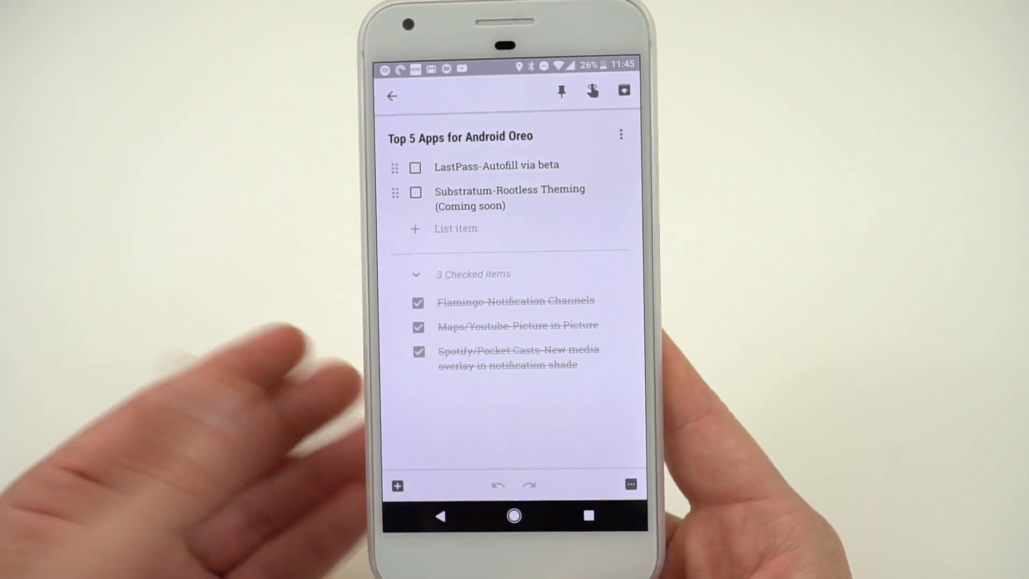
{"action": "left_click", "coordinate": [415, 167]}
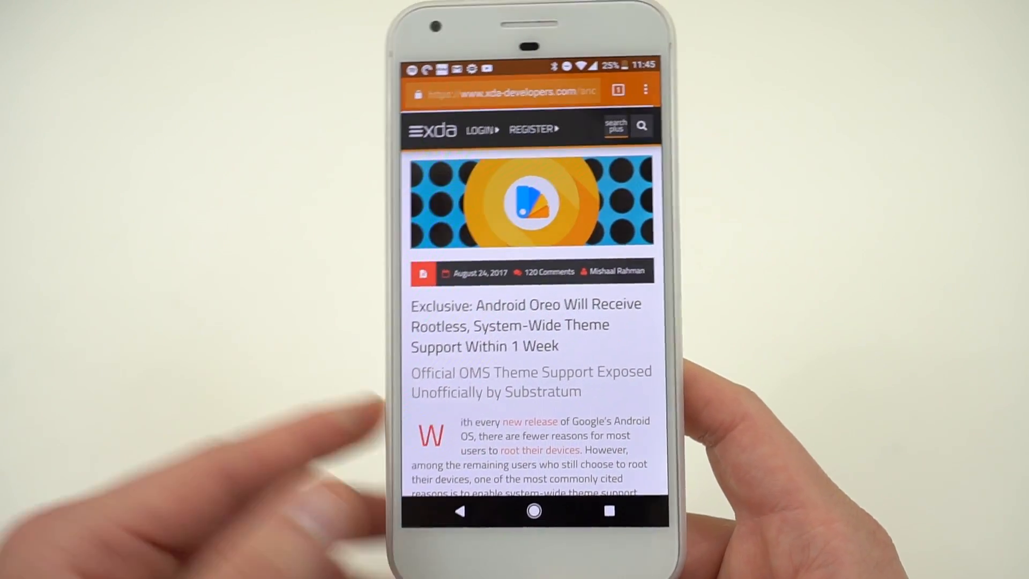
Read through the rootless Substratum article and return to the Google results.
{"action": "scroll", "scroll_direction": "down", "scroll_amount": 3}
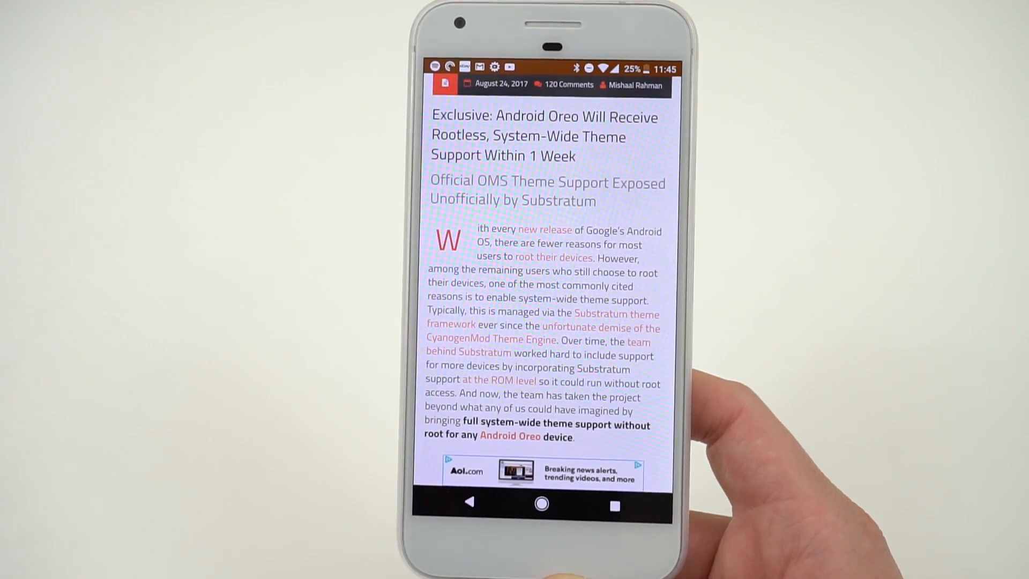
{"action": "left_click", "coordinate": [614, 504]}
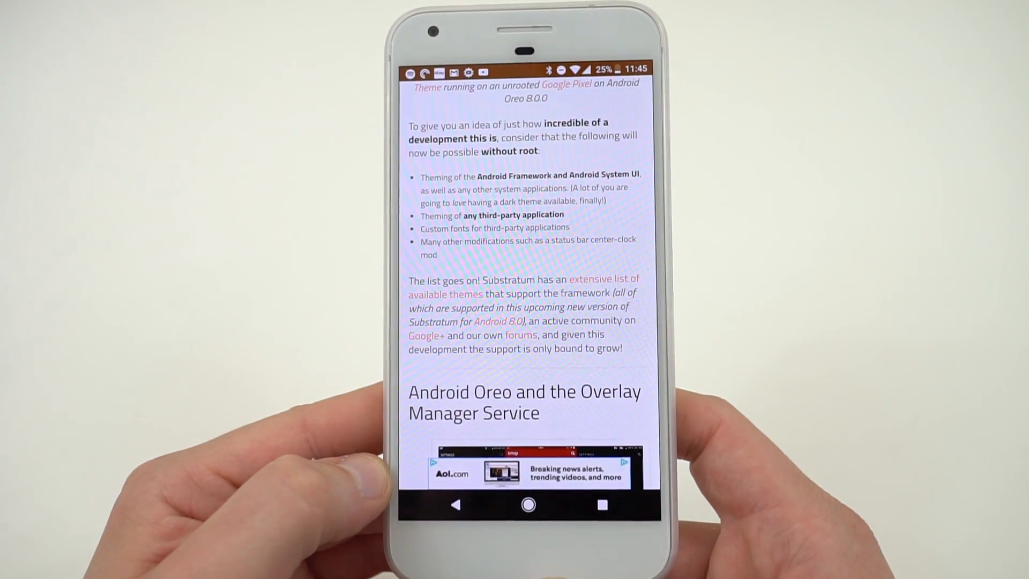
{"action": "scroll", "scroll_direction": "down", "scroll_amount": 3}
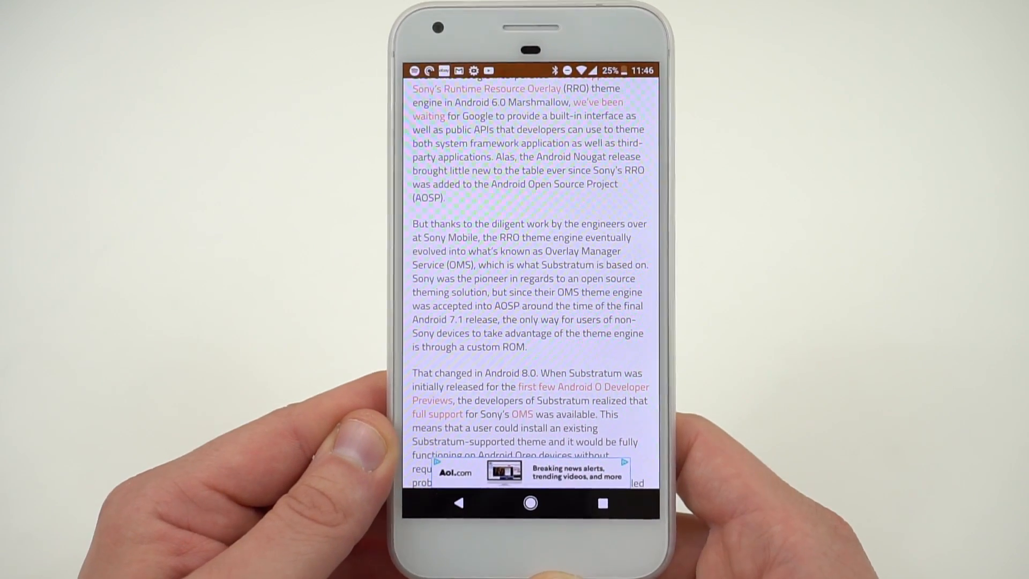
{"action": "scroll", "scroll_direction": "down", "scroll_amount": 3}
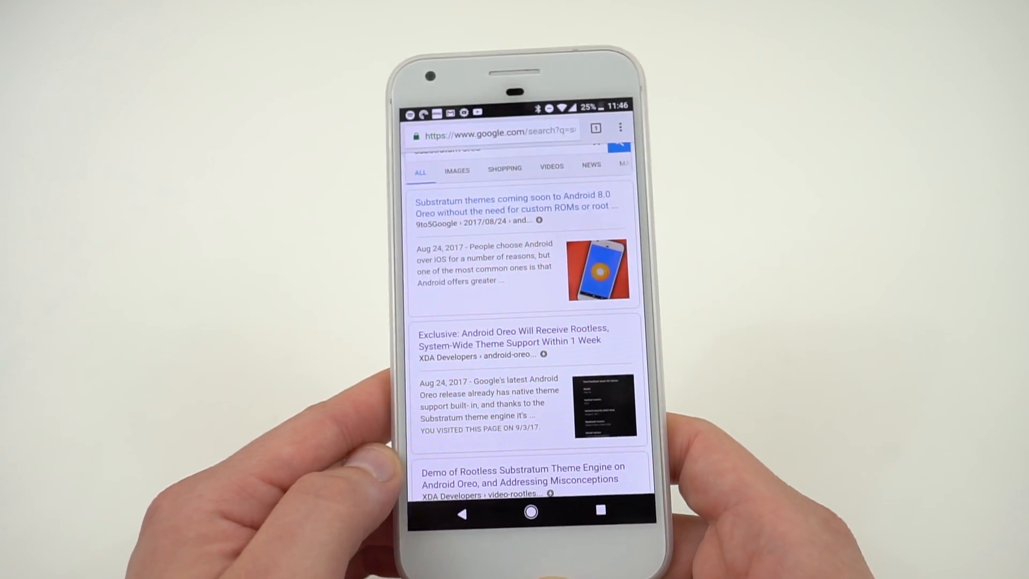
Check off the Substratum item in the Top 5 Apps note and go to the home screen.
{"action": "left_click", "coordinate": [532, 513]}
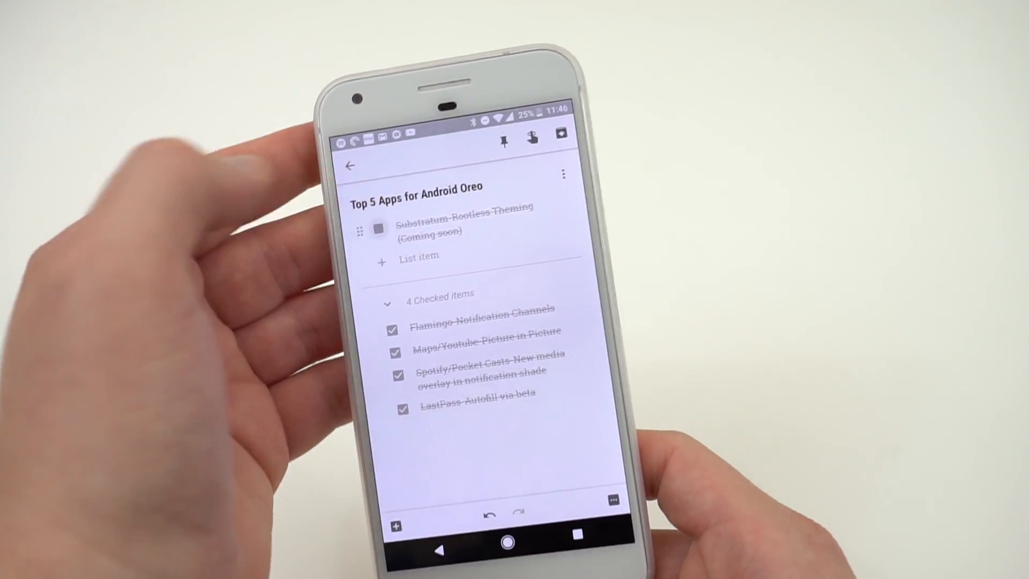
{"action": "left_click", "coordinate": [508, 539]}
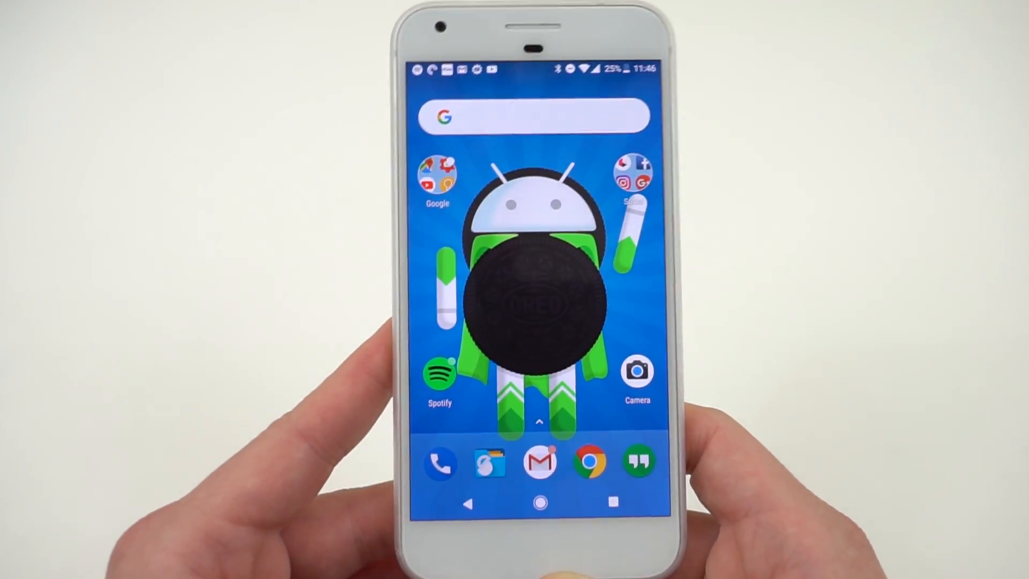